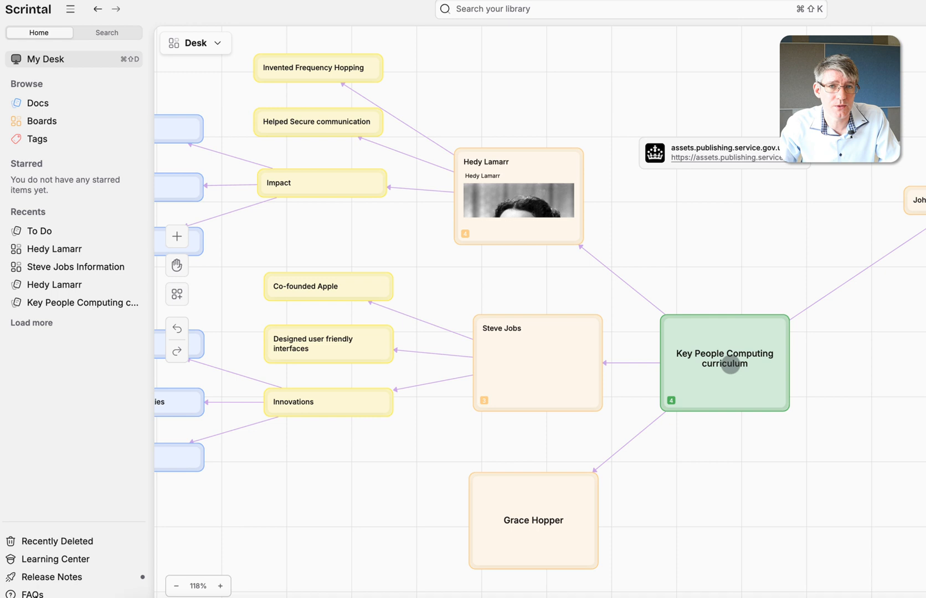
Create a new doc card on the Desk canvas beside the curriculum map.
{"action": "left_click", "coordinate": [723, 362]}
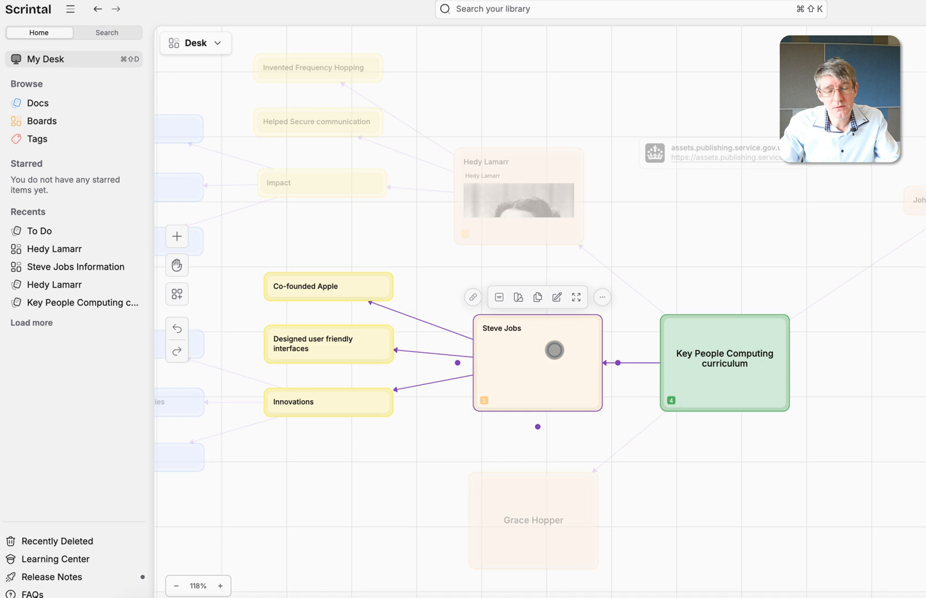
{"action": "left_click", "coordinate": [531, 521]}
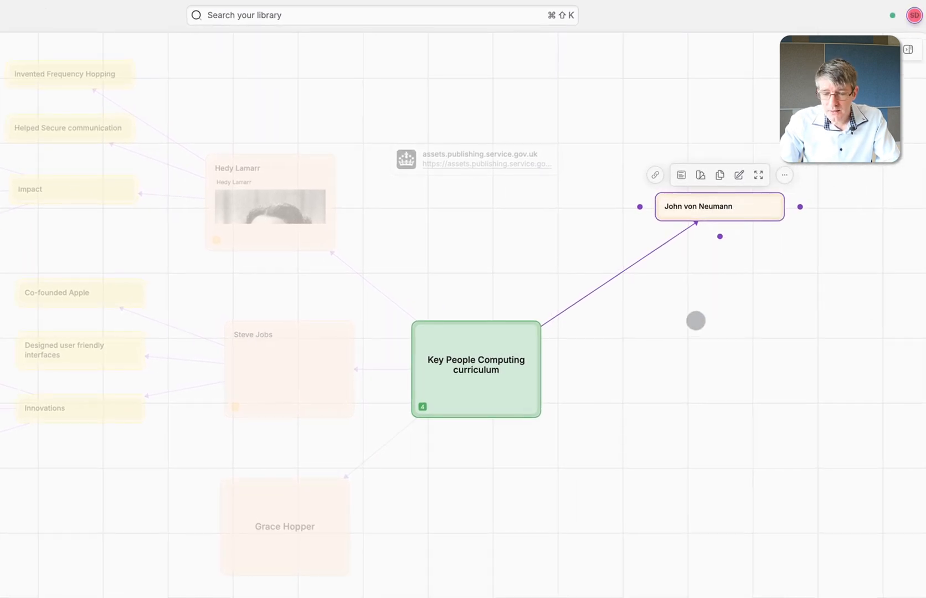
{"action": "left_click", "coordinate": [696, 322]}
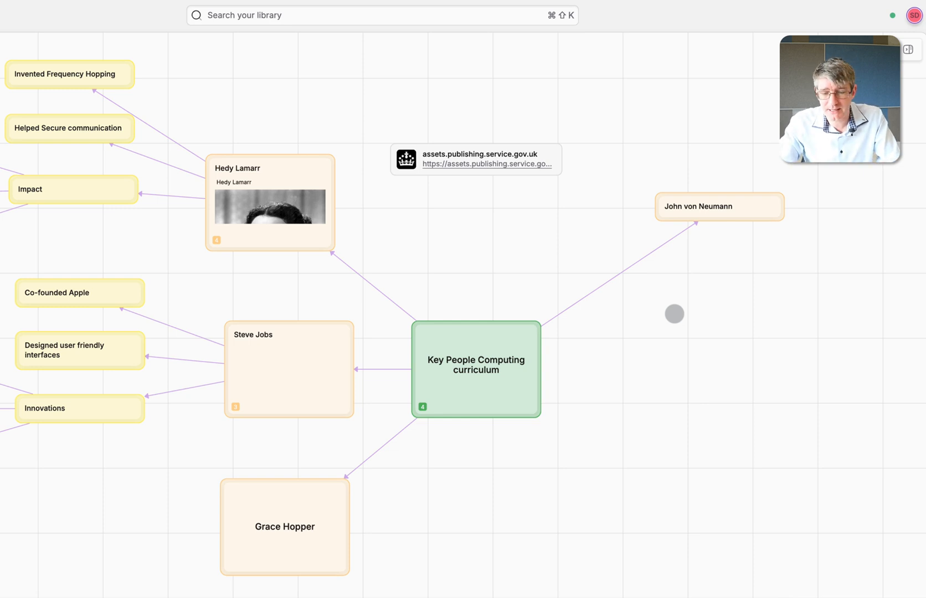
{"action": "right_click", "coordinate": [673, 313]}
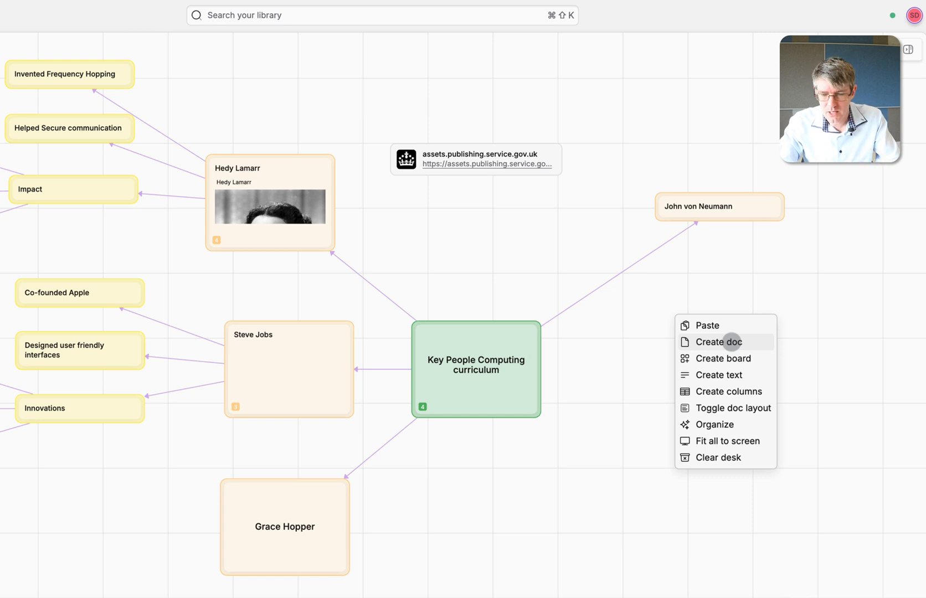
{"action": "left_click", "coordinate": [718, 341]}
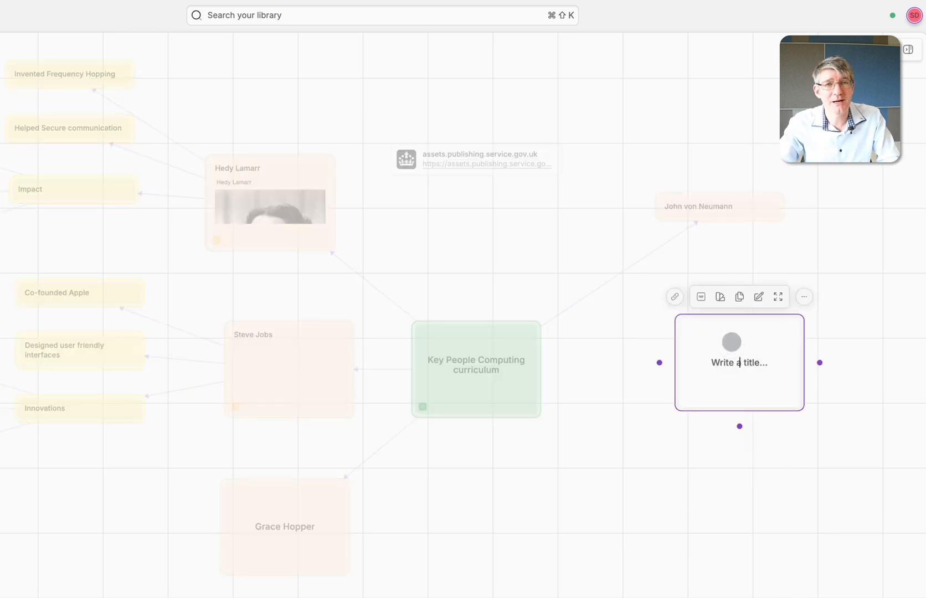
Title the new card 'Alan Turing' and tint it orange like the other people cards.
{"action": "type", "text": "AI"}
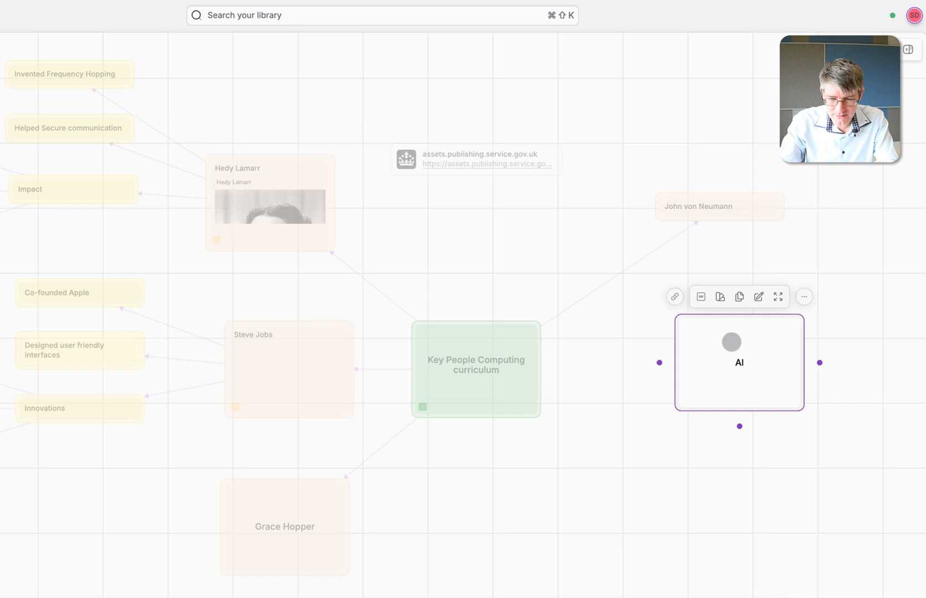
{"action": "type", "text": "Alan Turing"}
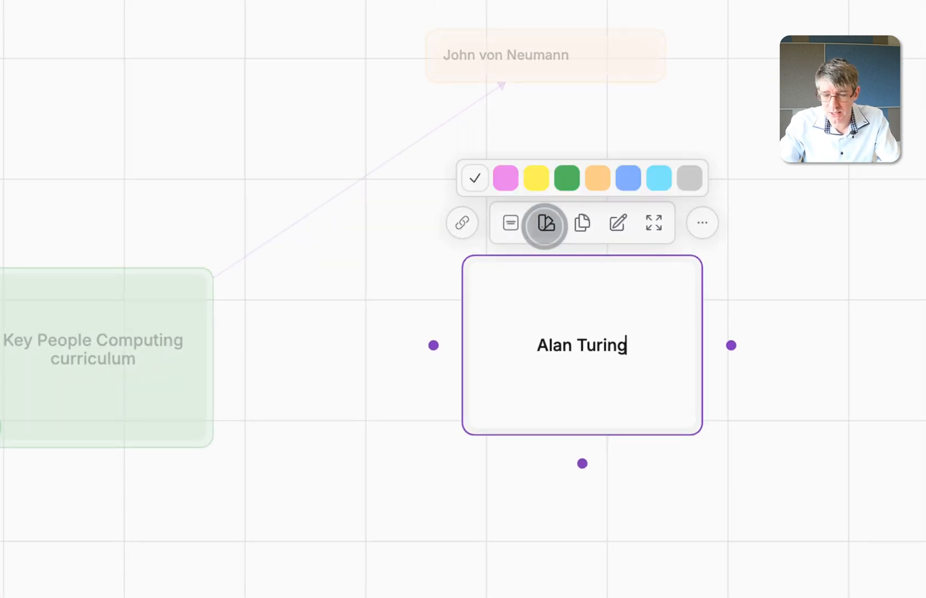
{"action": "left_click", "coordinate": [596, 177]}
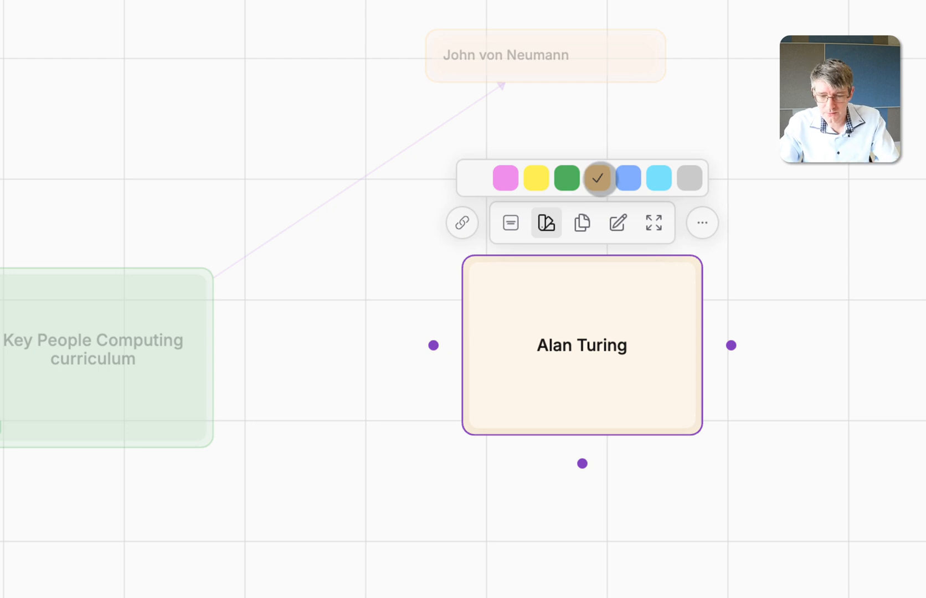
{"action": "mouse_move", "coordinate": [510, 224]}
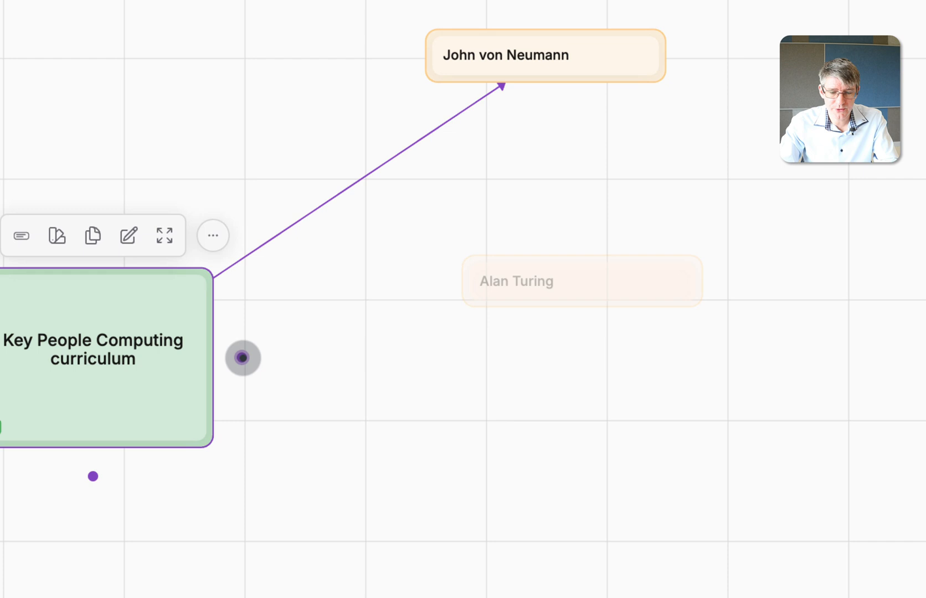
Link the Key People Computing curriculum card to Alan Turing and preview Hedy Lamarr.
{"action": "left_click", "coordinate": [581, 281]}
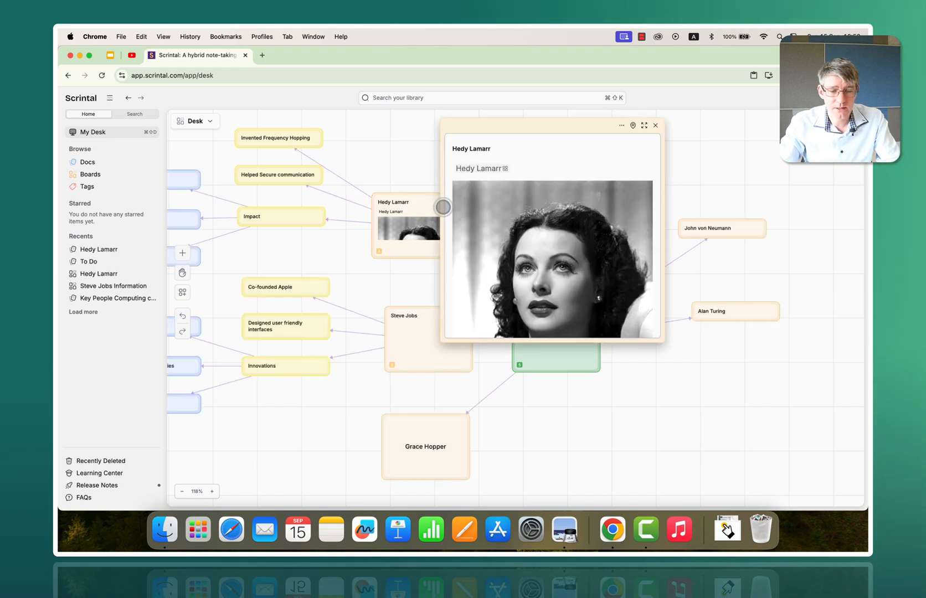
Expand the Hedy Lamarr doc full-page and scroll to its Level 1–3 and Key Stage 1 sections.
{"action": "left_click", "coordinate": [644, 125]}
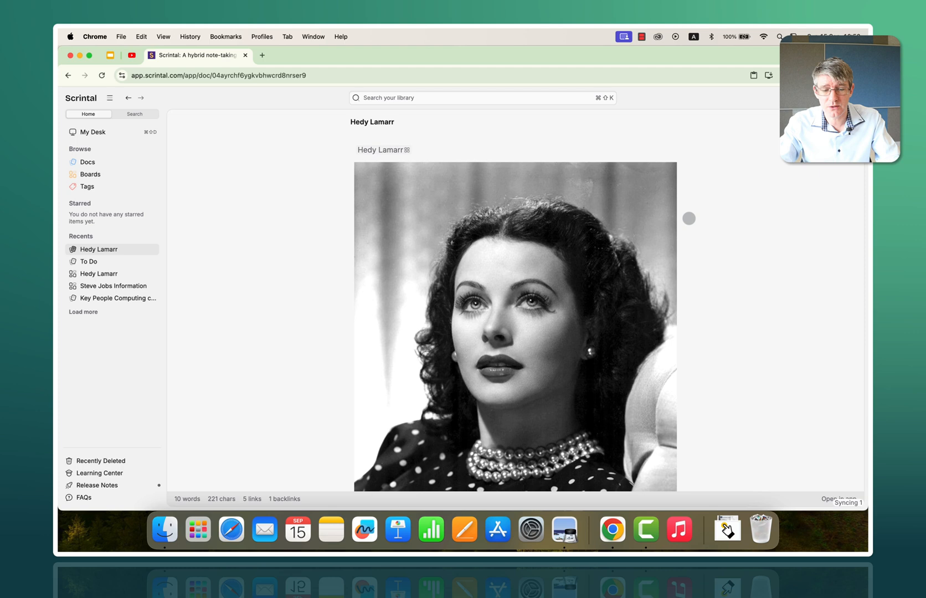
{"action": "scroll", "scroll_direction": "down", "scroll_amount": 3}
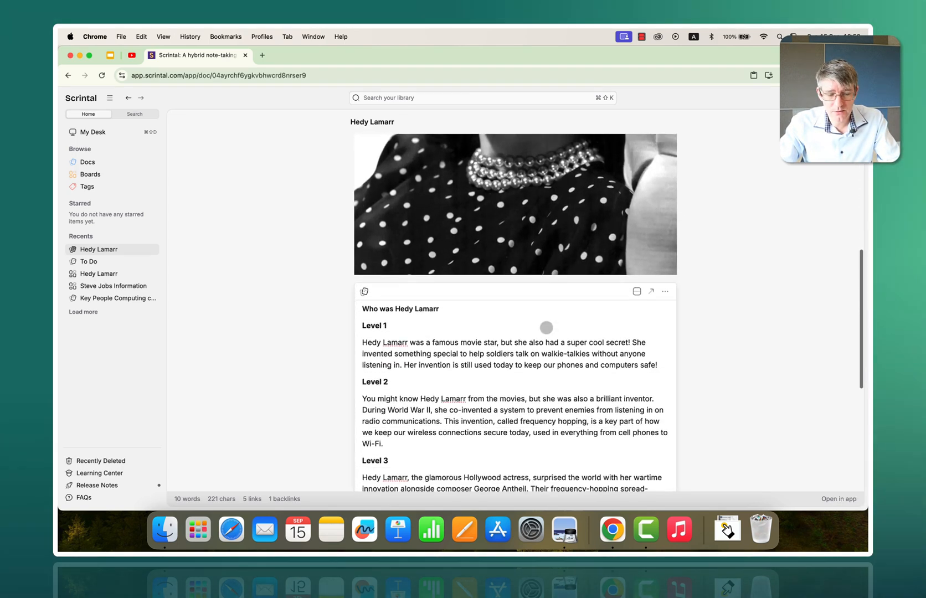
{"action": "scroll", "scroll_direction": "down", "scroll_amount": 3}
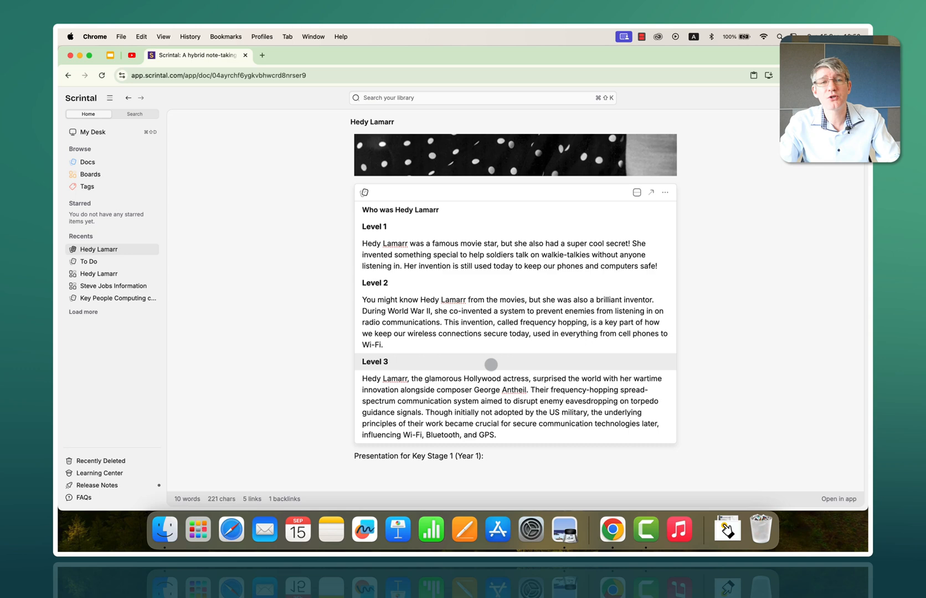
{"action": "scroll", "scroll_direction": "down", "scroll_amount": 3}
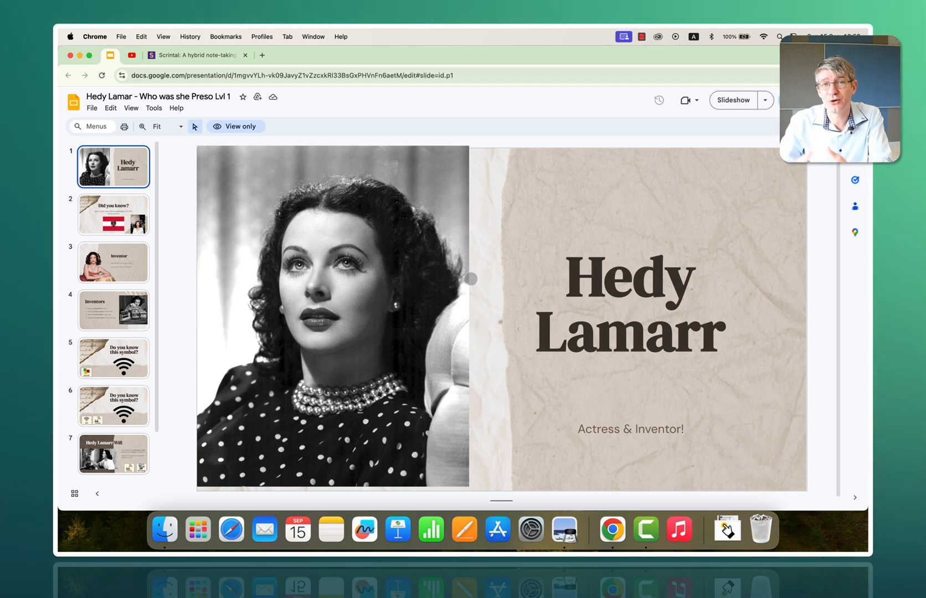
View the Hedy Lamarr title slide in Google Slides, then return to the Scrintal doc.
{"action": "left_click", "coordinate": [289, 75]}
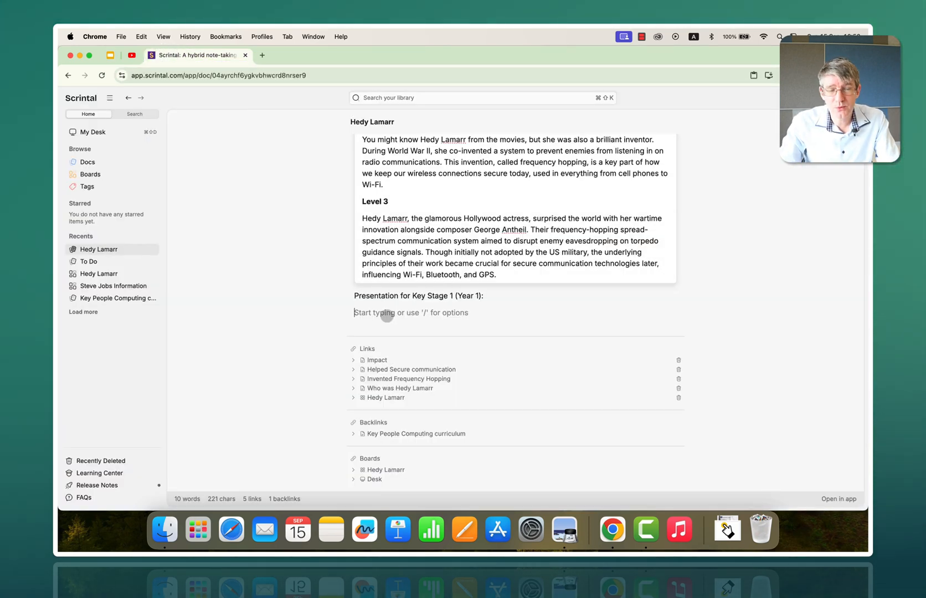
Embed a URL under the Key Stage 1 presentation line via the Uploads & Media command.
{"action": "type", "text": "/"}
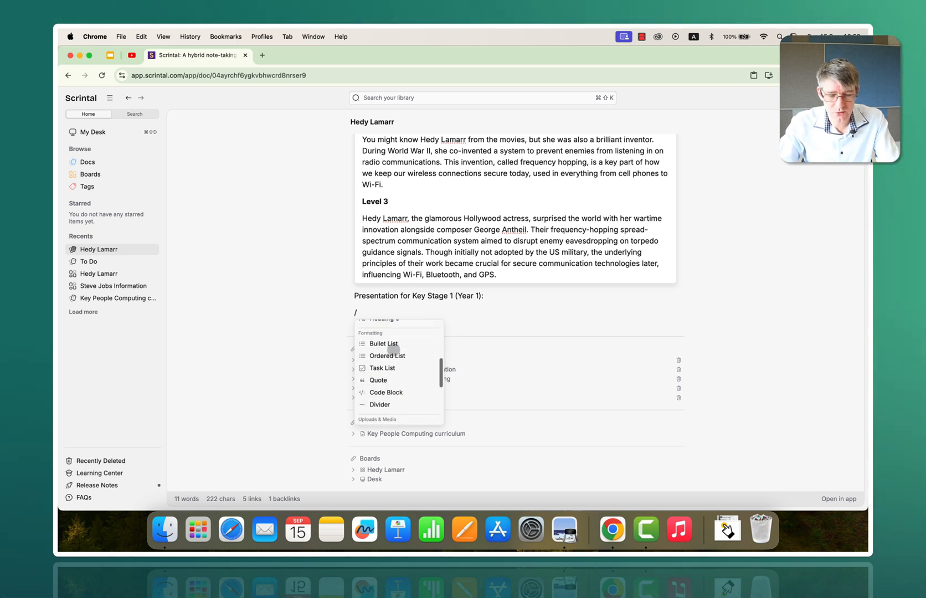
{"action": "scroll", "scroll_direction": "down", "scroll_amount": 3}
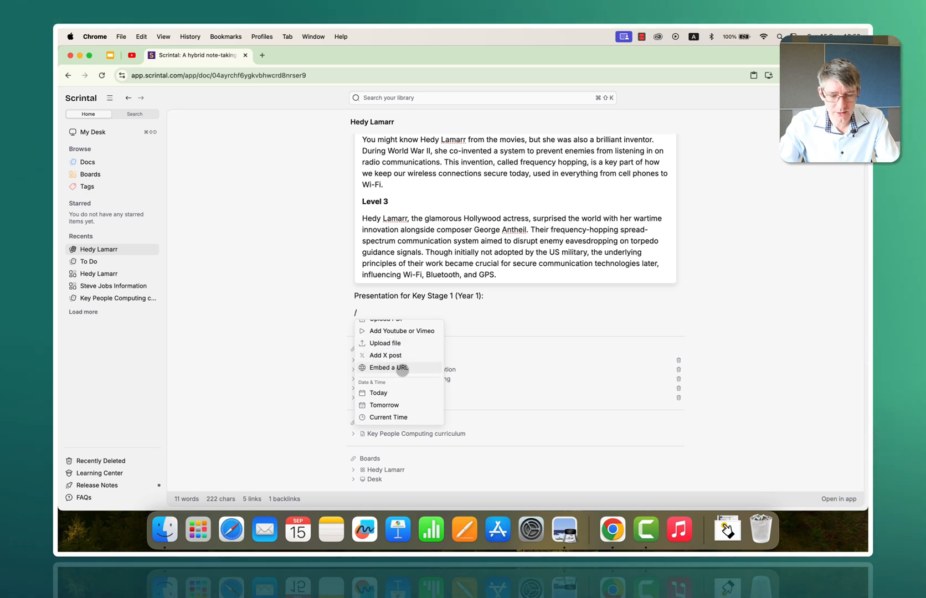
{"action": "left_click", "coordinate": [387, 368]}
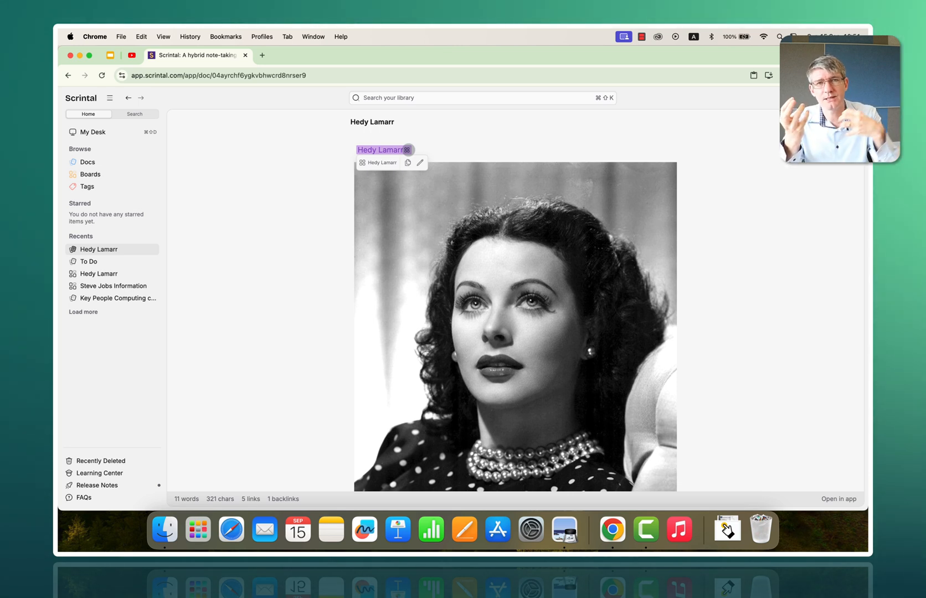
Browse the Boards and Docs lists in the sidebar before heading back to My Desk.
{"action": "left_click", "coordinate": [383, 162]}
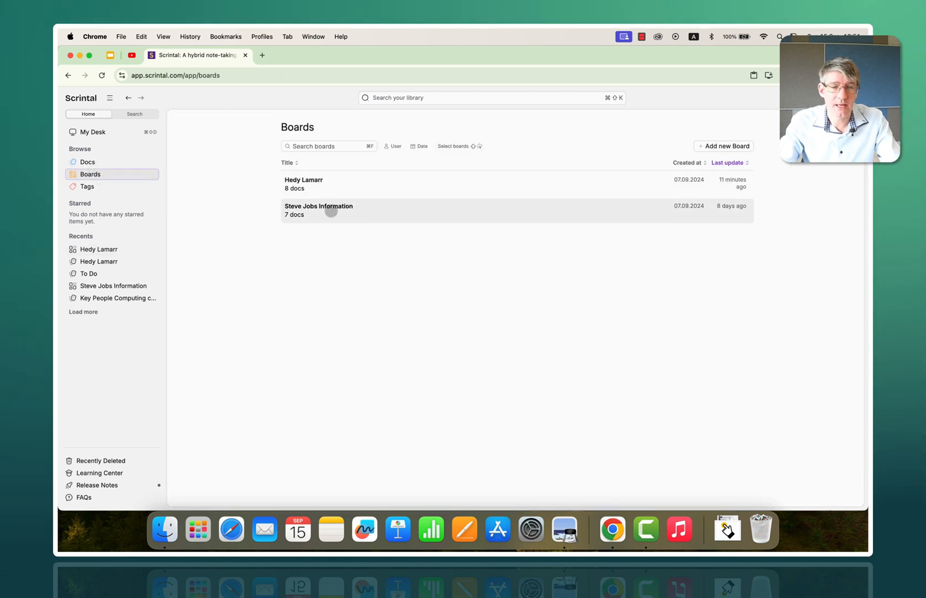
{"action": "left_click", "coordinate": [86, 162]}
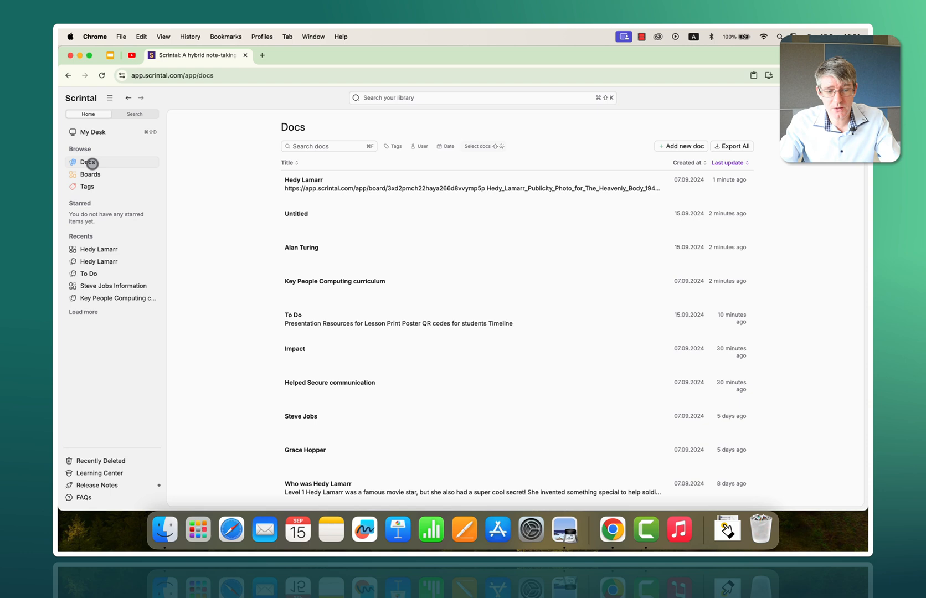
{"action": "scroll", "scroll_direction": "down", "scroll_amount": 3}
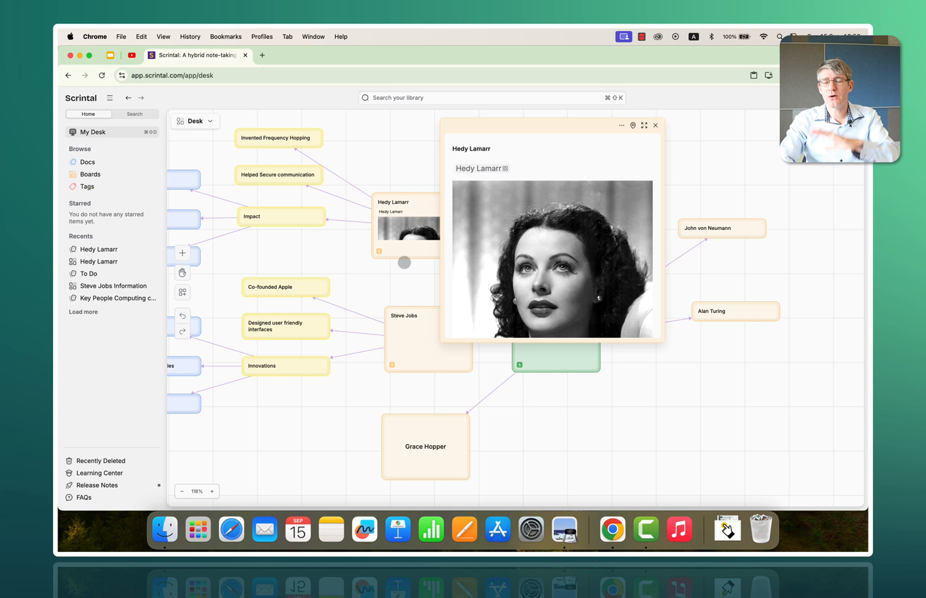
Close the Hedy Lamarr preview and pan down to the Steve Jobs branches.
{"action": "left_click", "coordinate": [654, 125]}
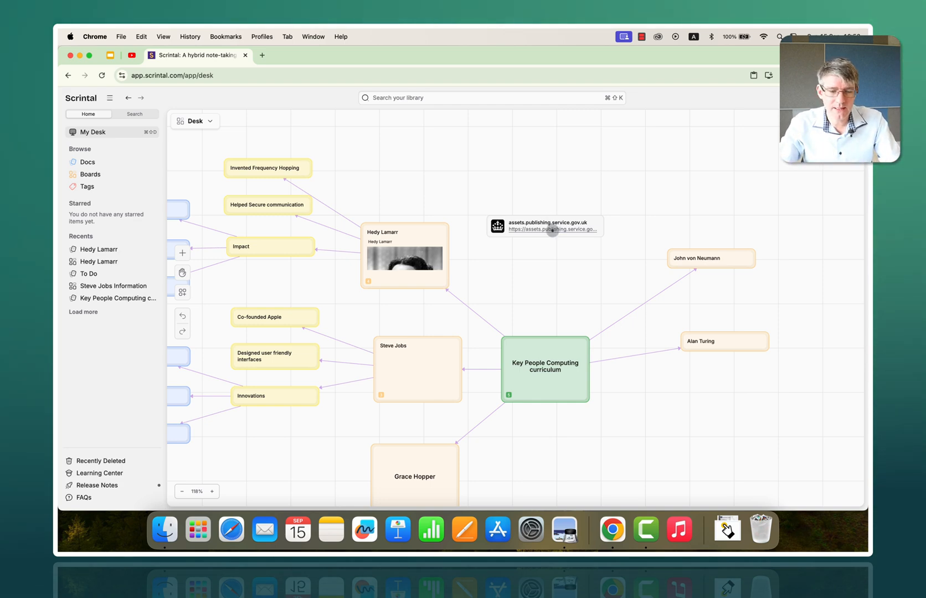
{"action": "left_click", "coordinate": [544, 226]}
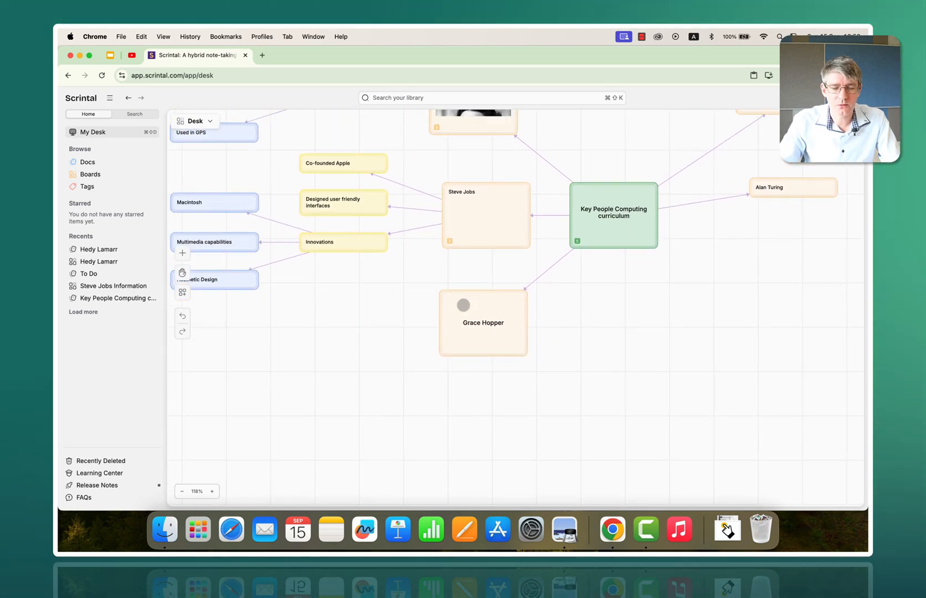
Start an image upload in the Grace Hopper doc from the slash command menu.
{"action": "left_click", "coordinate": [483, 323]}
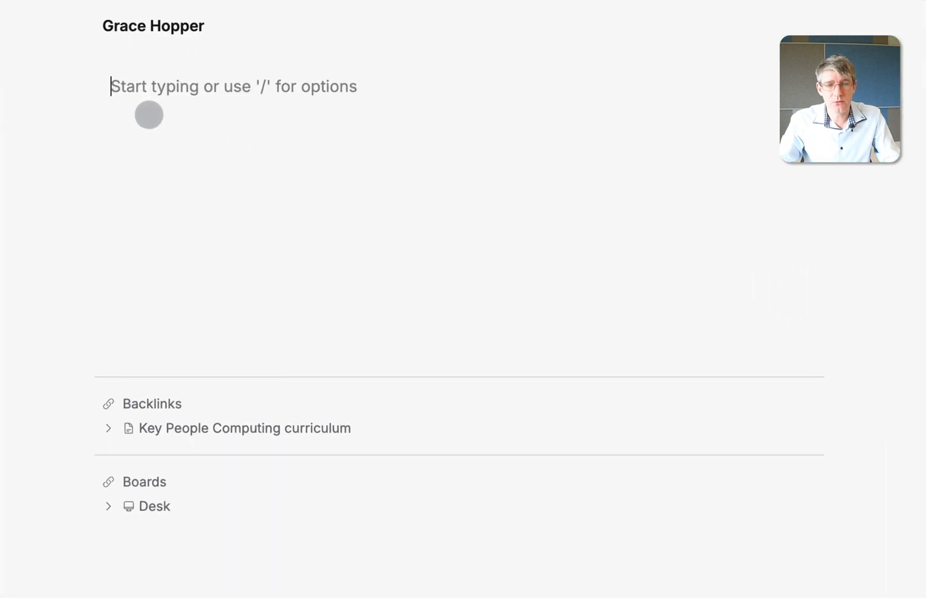
{"action": "type", "text": "/"}
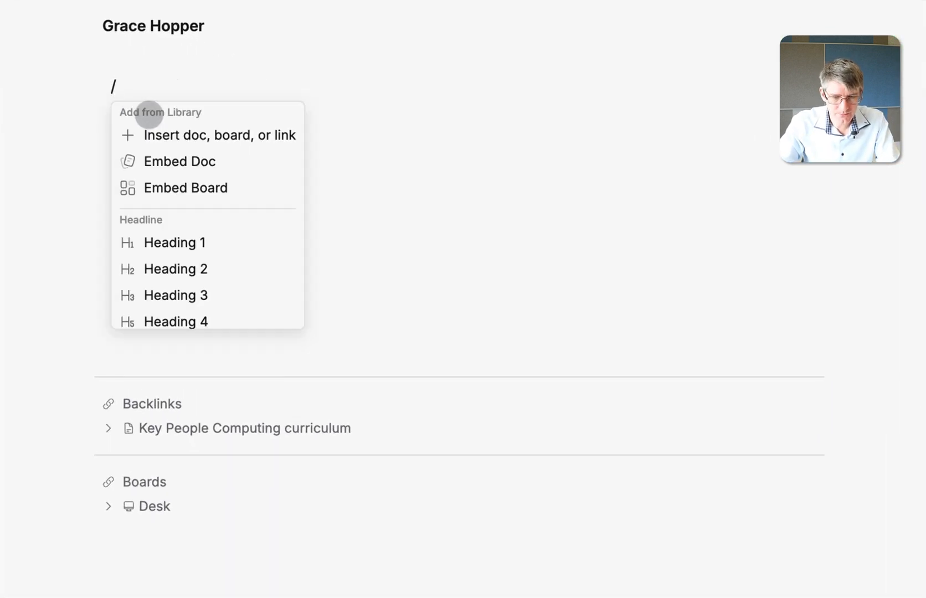
{"action": "scroll", "scroll_direction": "down", "scroll_amount": 3}
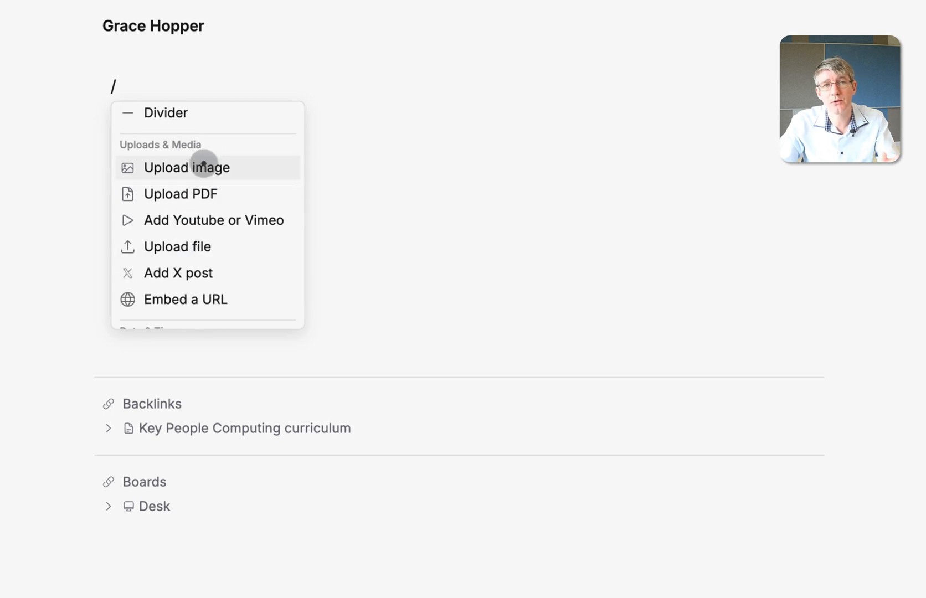
{"action": "left_click", "coordinate": [186, 167]}
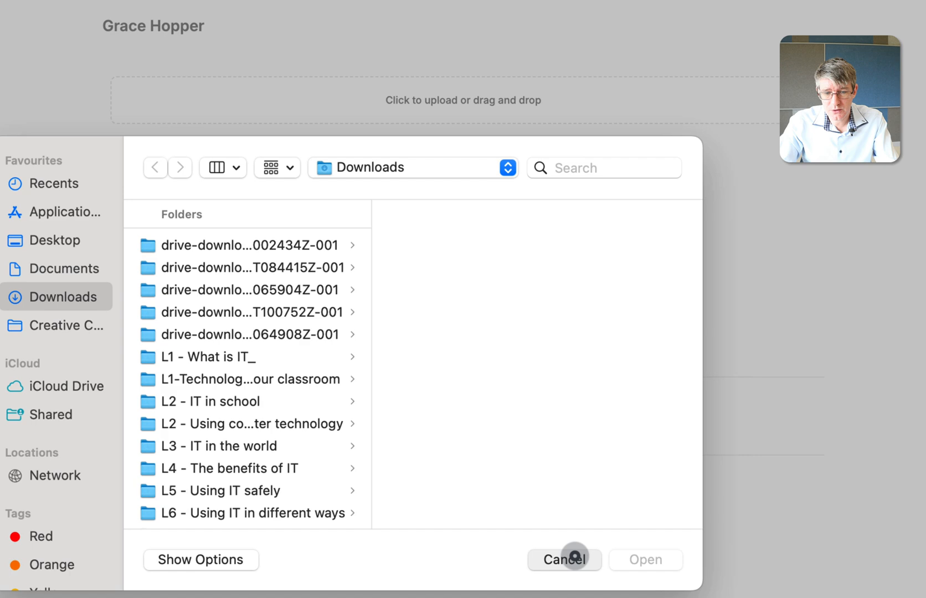
{"action": "left_click", "coordinate": [563, 559]}
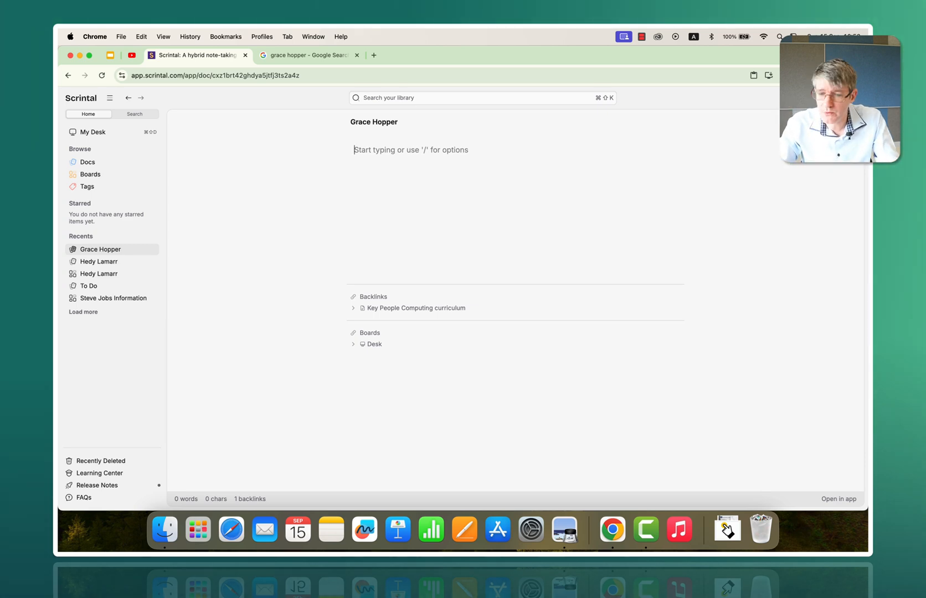
Insert the downloaded Grace Hopper portrait, close the preview and select Alan Turing.
{"action": "left_click", "coordinate": [746, 110]}
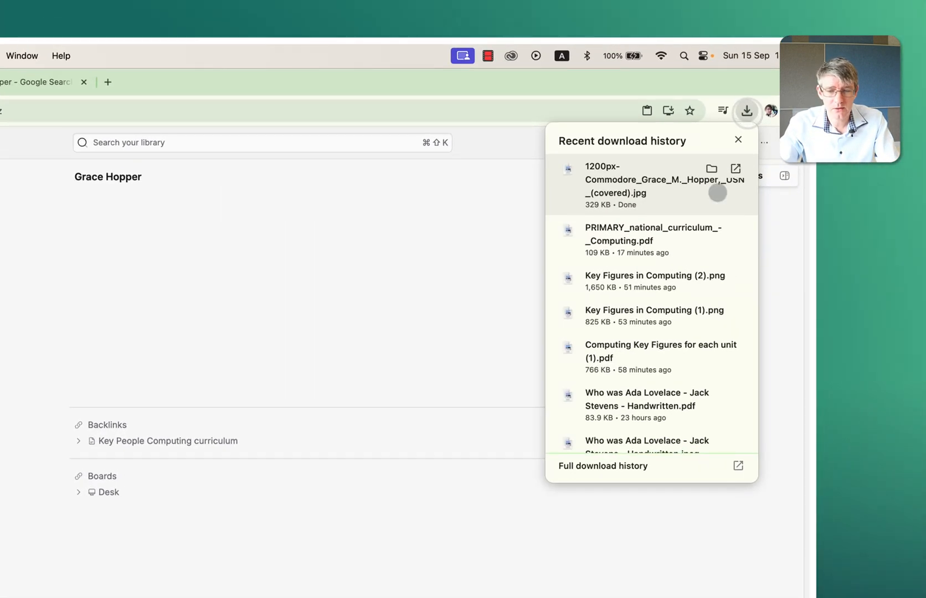
{"action": "left_click", "coordinate": [649, 185]}
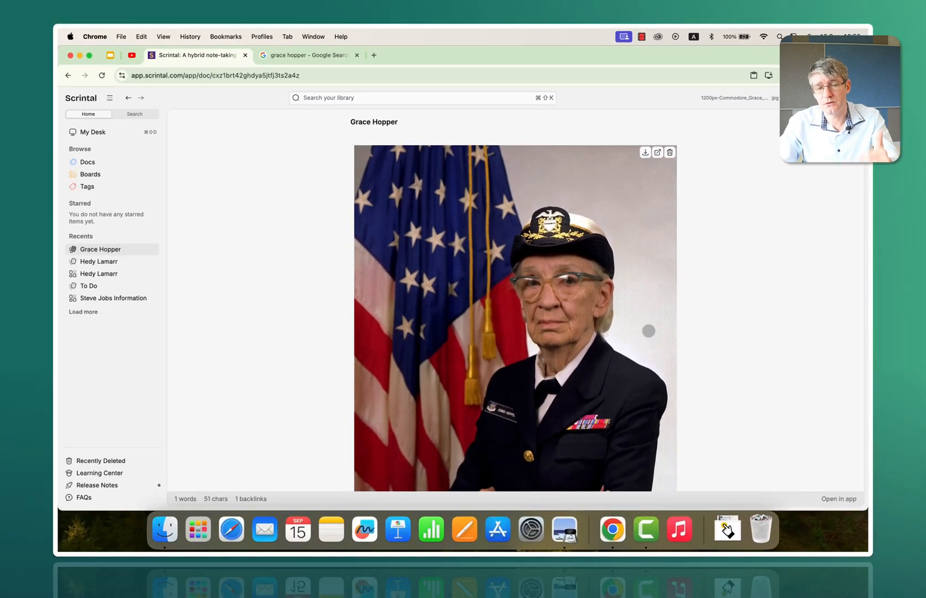
{"action": "scroll", "scroll_direction": "down", "scroll_amount": 3}
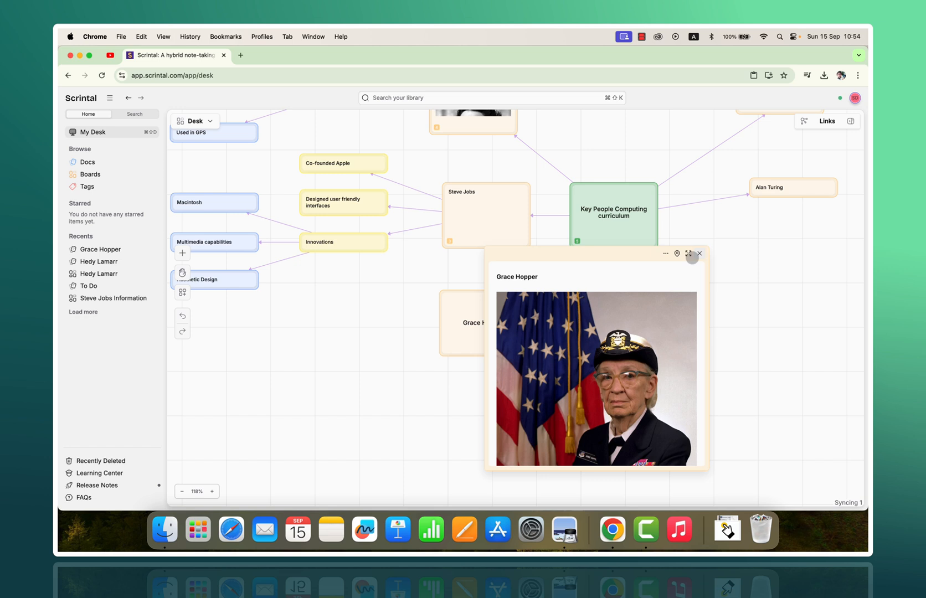
{"action": "left_click", "coordinate": [700, 254]}
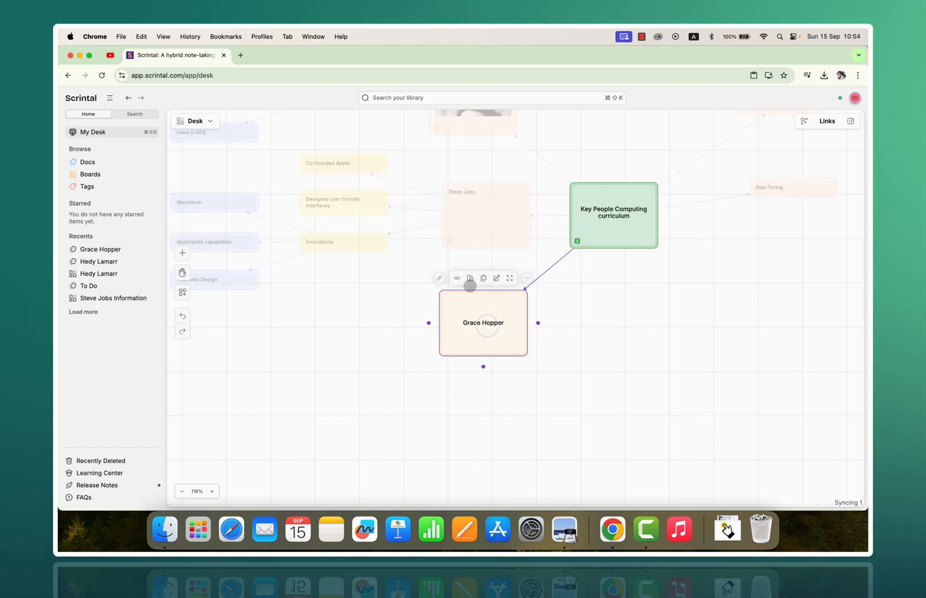
{"action": "left_click", "coordinate": [456, 278]}
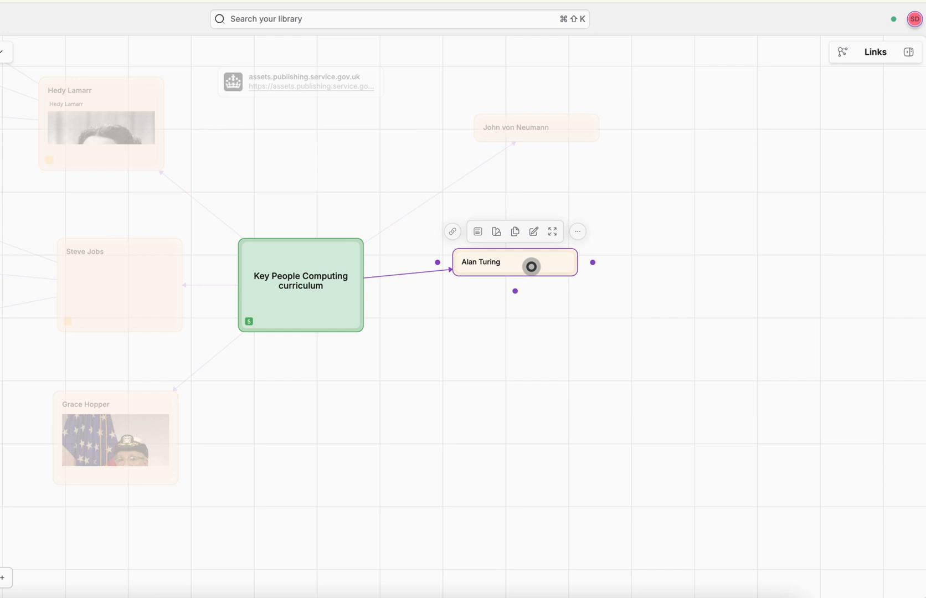
Link compact yellow Turing test and Foundation of AI cards from Alan Turing.
{"action": "left_click_drag", "start_coordinate": [532, 267], "coordinate": [671, 220]}
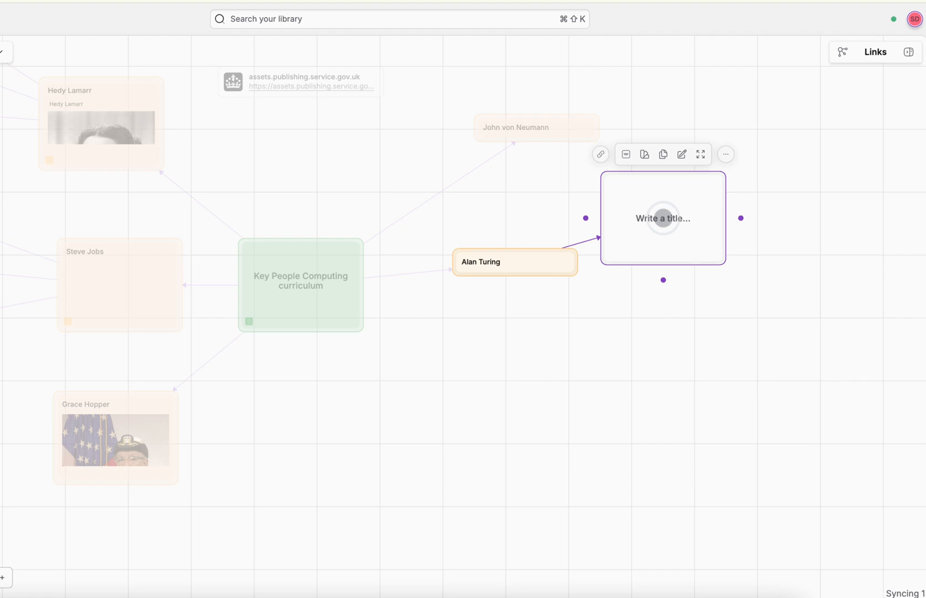
{"action": "type", "text": "Turing test"}
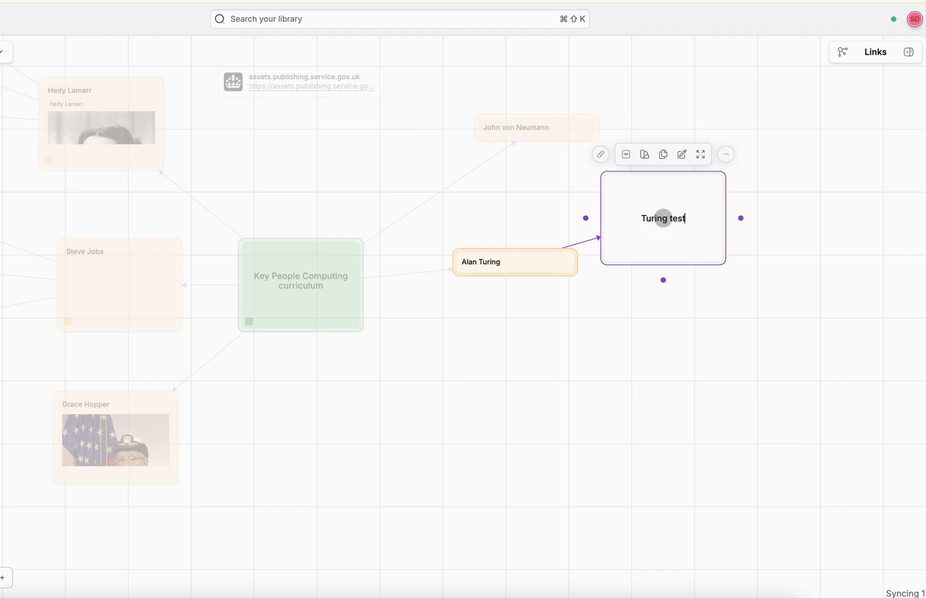
{"action": "mouse_move", "coordinate": [626, 154]}
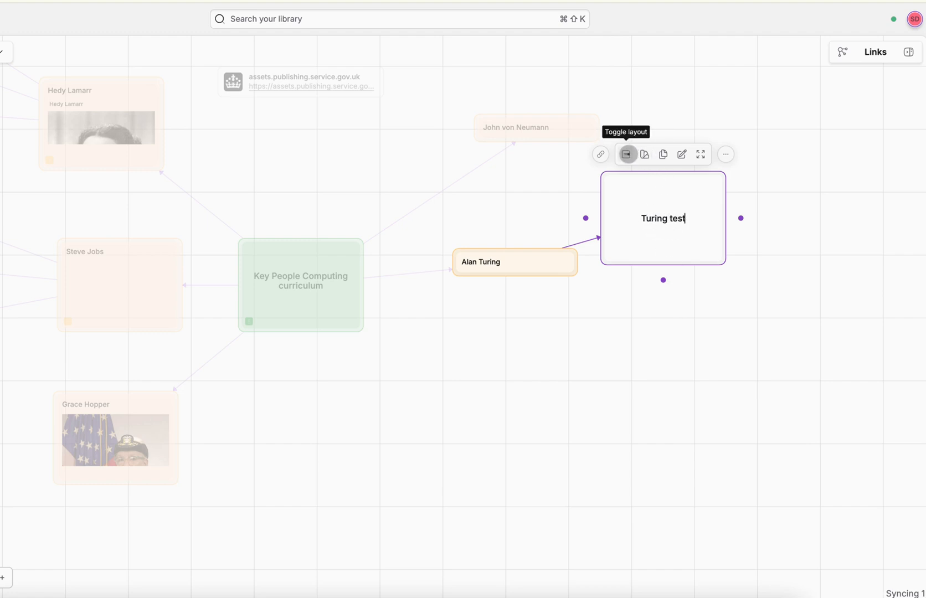
{"action": "left_click", "coordinate": [627, 154]}
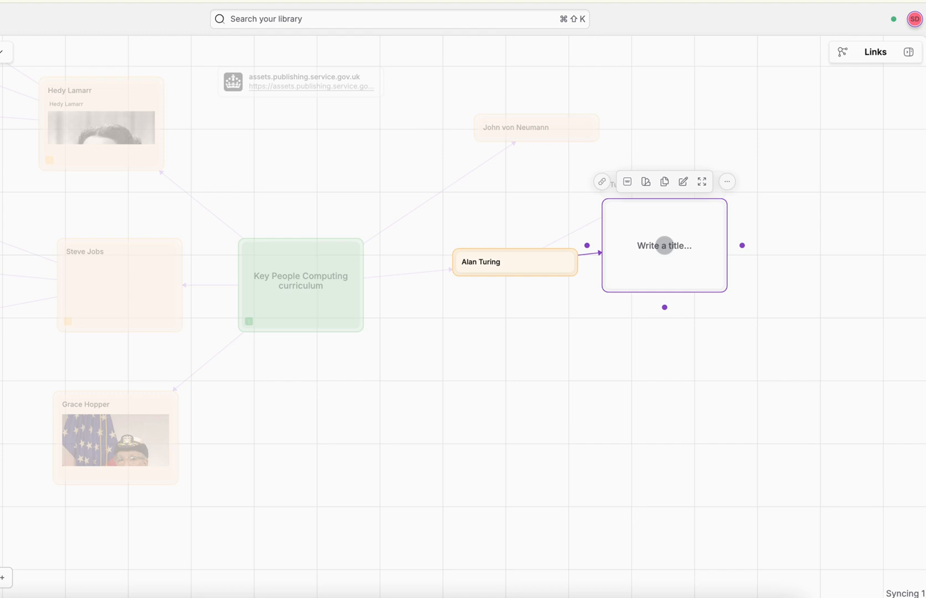
{"action": "type", "text": "Foundation of AI"}
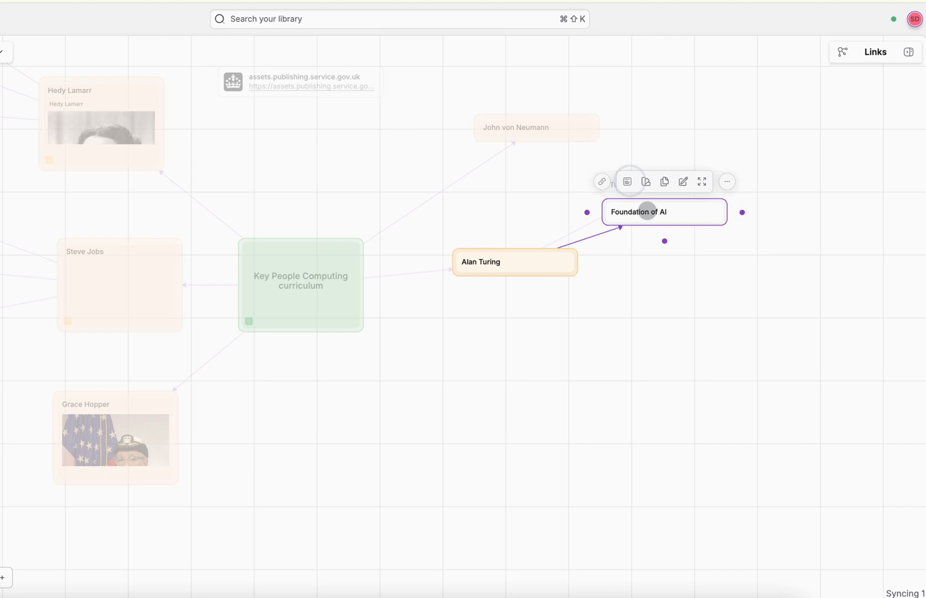
{"action": "left_click", "coordinate": [644, 182]}
{"action": "type", "text": "Turing test"}
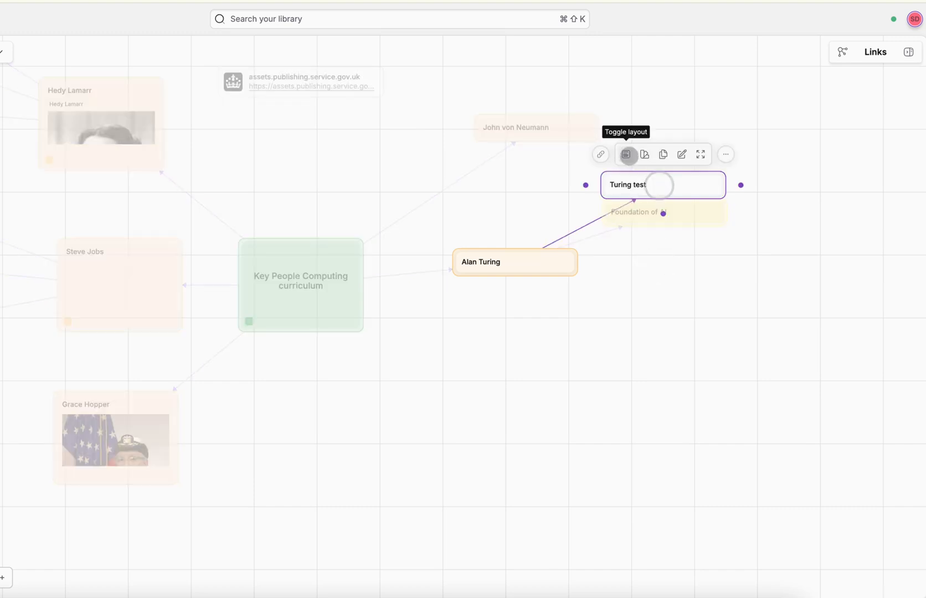
{"action": "left_click", "coordinate": [645, 154]}
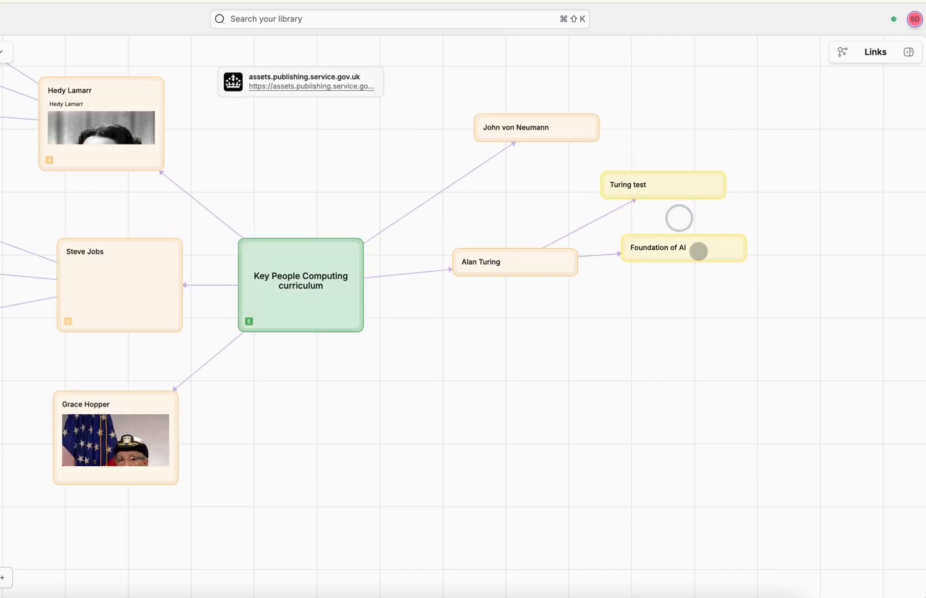
Link a yellow Contributions card from Alan Turing.
{"action": "left_click", "coordinate": [513, 261]}
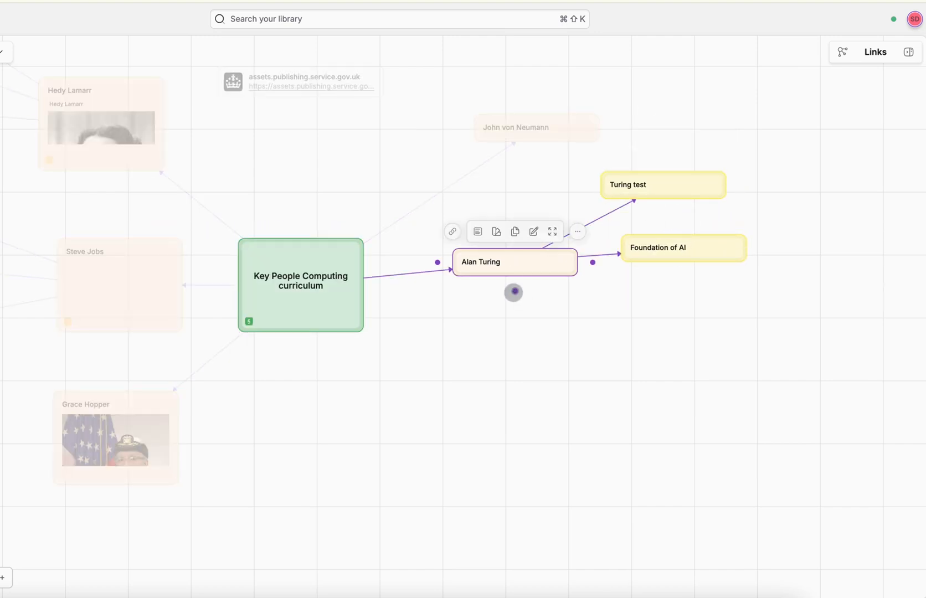
{"action": "left_click_drag", "start_coordinate": [512, 292], "coordinate": [644, 321]}
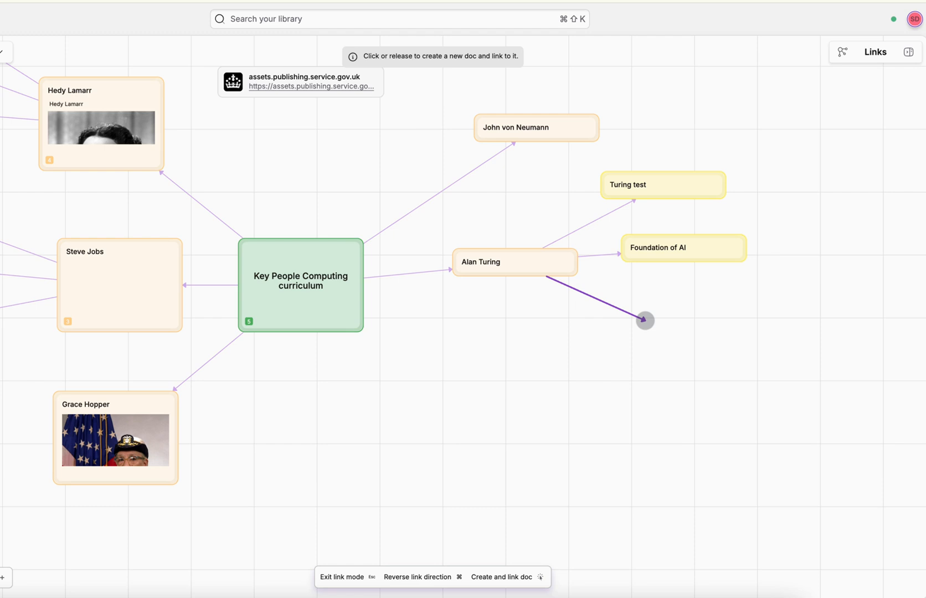
{"action": "left_click", "coordinate": [645, 320]}
{"action": "type", "text": "Contribution"}
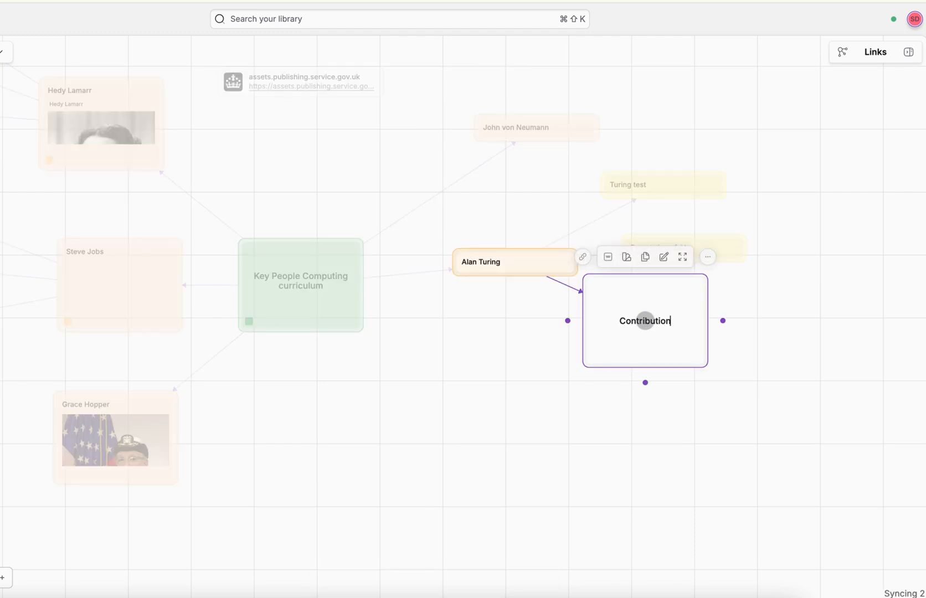
{"action": "left_click", "coordinate": [627, 256]}
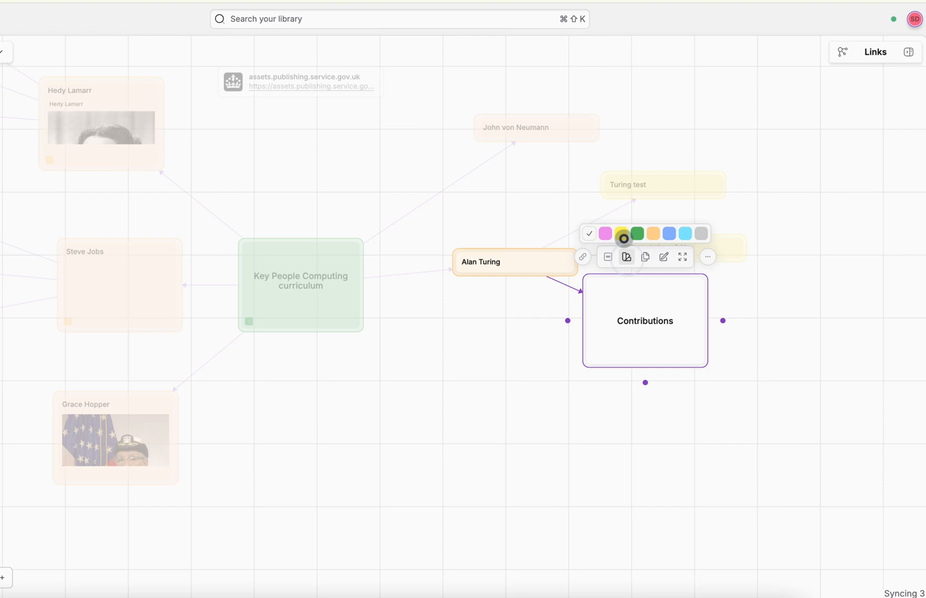
{"action": "left_click", "coordinate": [608, 257]}
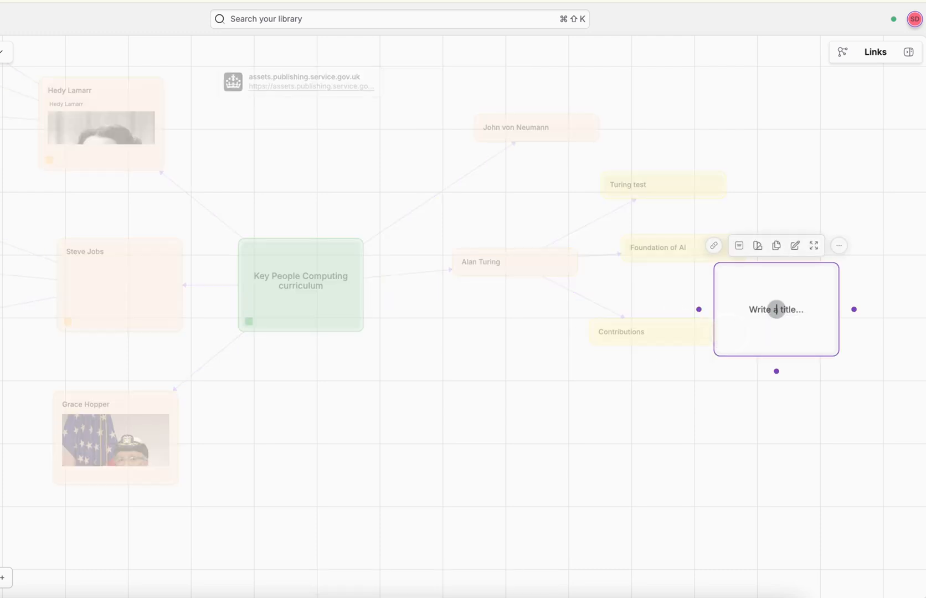
Add a blue Codebreaking card under Contributions.
{"action": "type", "text": "Codebreaking"}
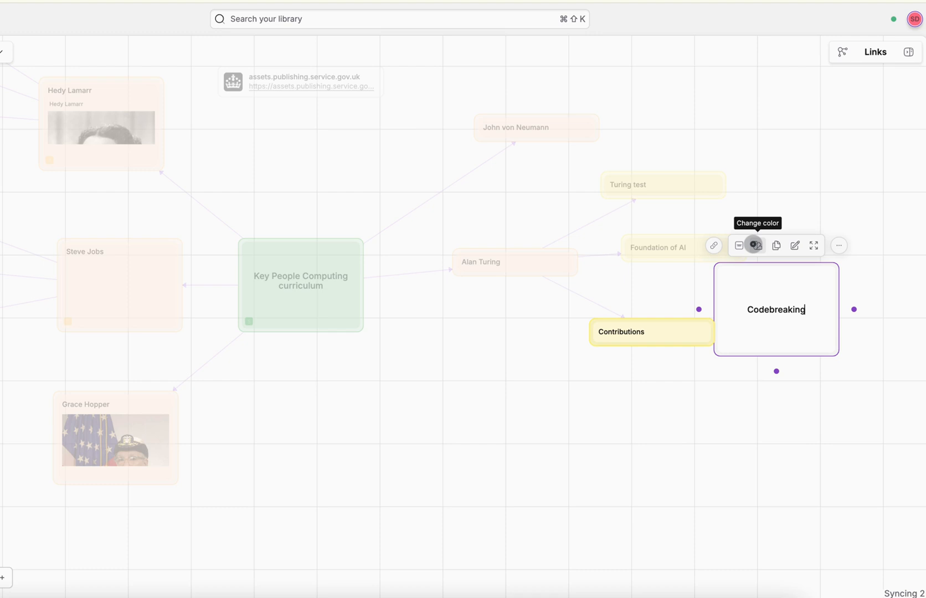
{"action": "left_click", "coordinate": [757, 244]}
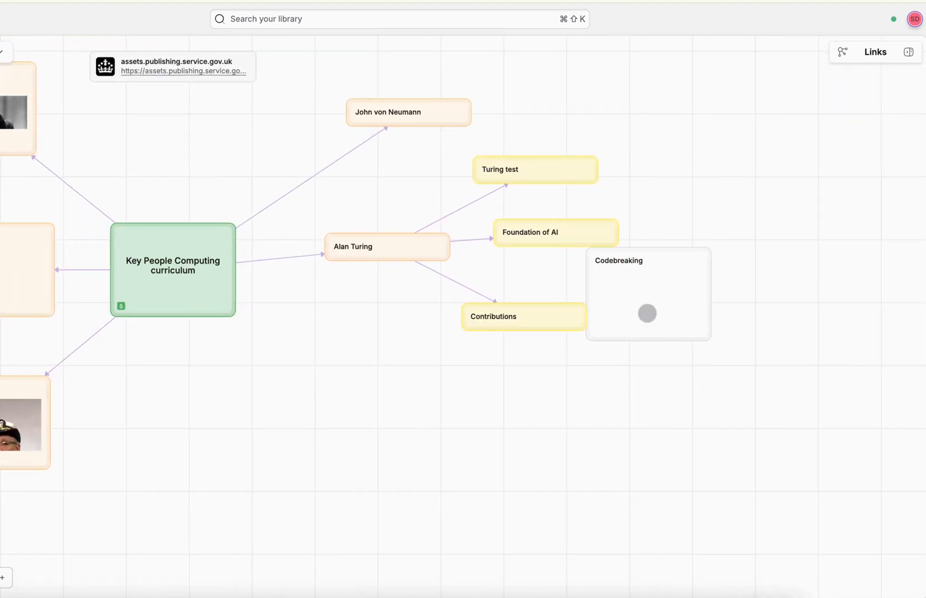
{"action": "left_click", "coordinate": [648, 293]}
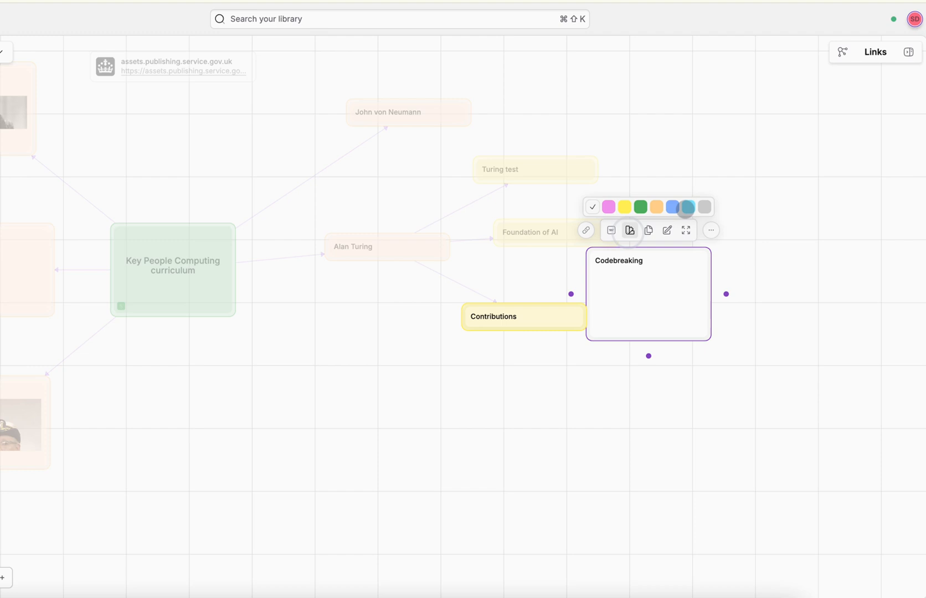
{"action": "left_click", "coordinate": [672, 207]}
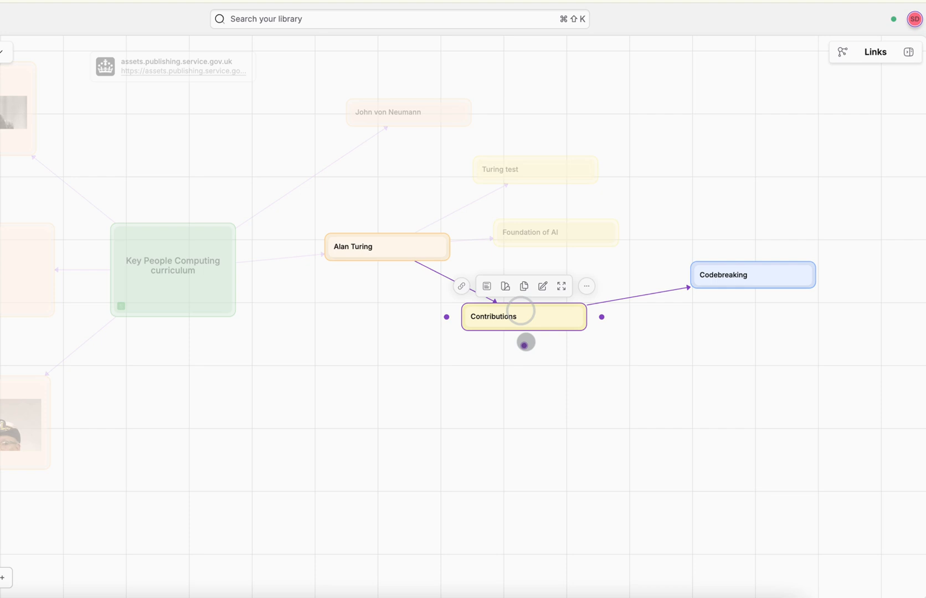
Link a compact blue AI concepts card from Contributions.
{"action": "left_click_drag", "start_coordinate": [524, 341], "coordinate": [696, 341]}
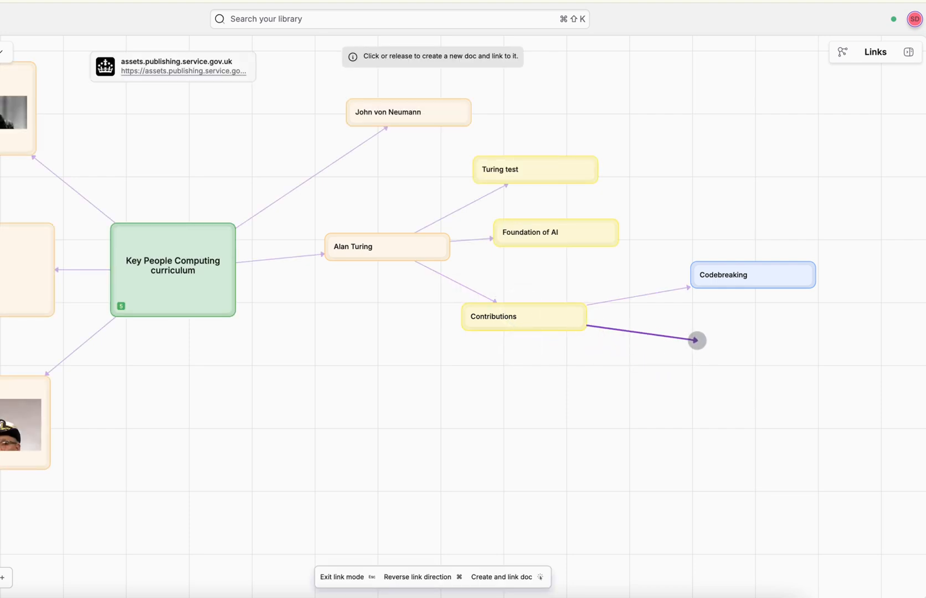
{"action": "left_click", "coordinate": [698, 341]}
{"action": "type", "text": "AI concepts"}
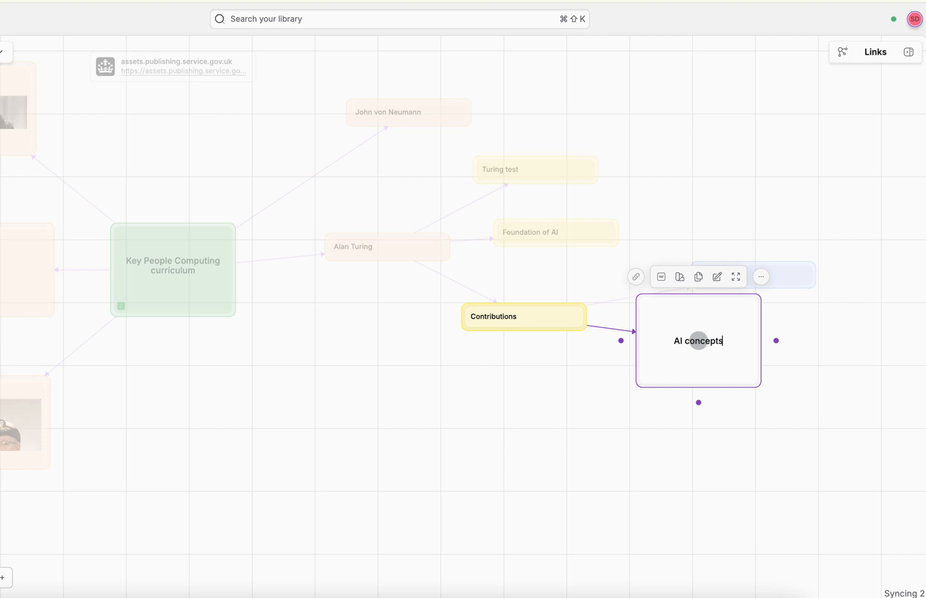
{"action": "left_click", "coordinate": [679, 275]}
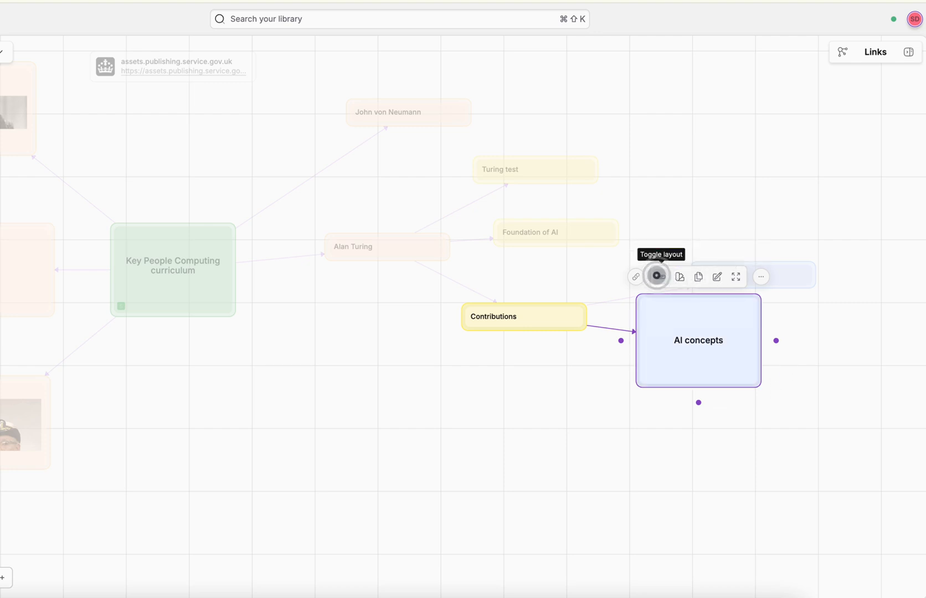
{"action": "left_click", "coordinate": [636, 276]}
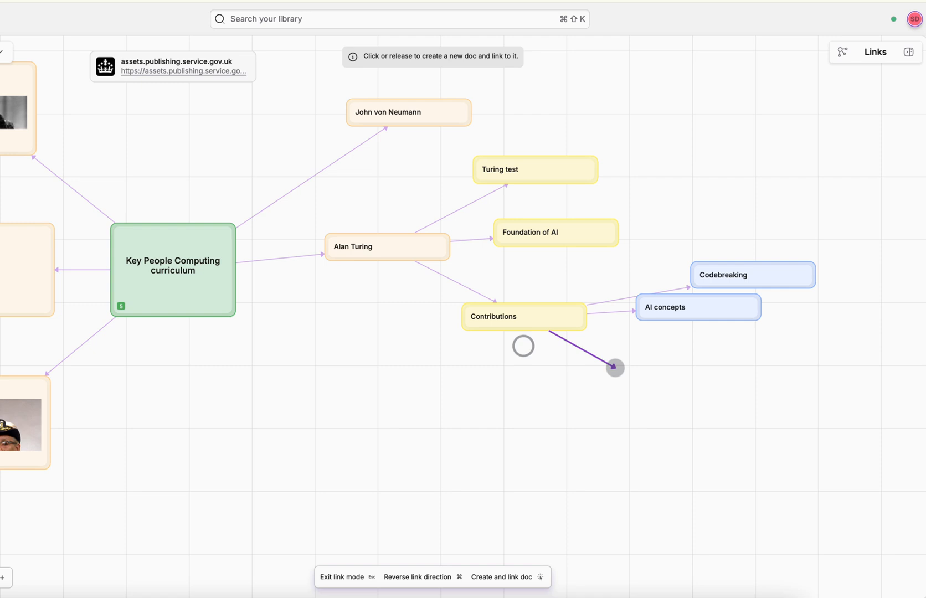
Link a blue Machine Intelligence card from Contributions beside Codebreaking.
{"action": "left_click", "coordinate": [614, 368]}
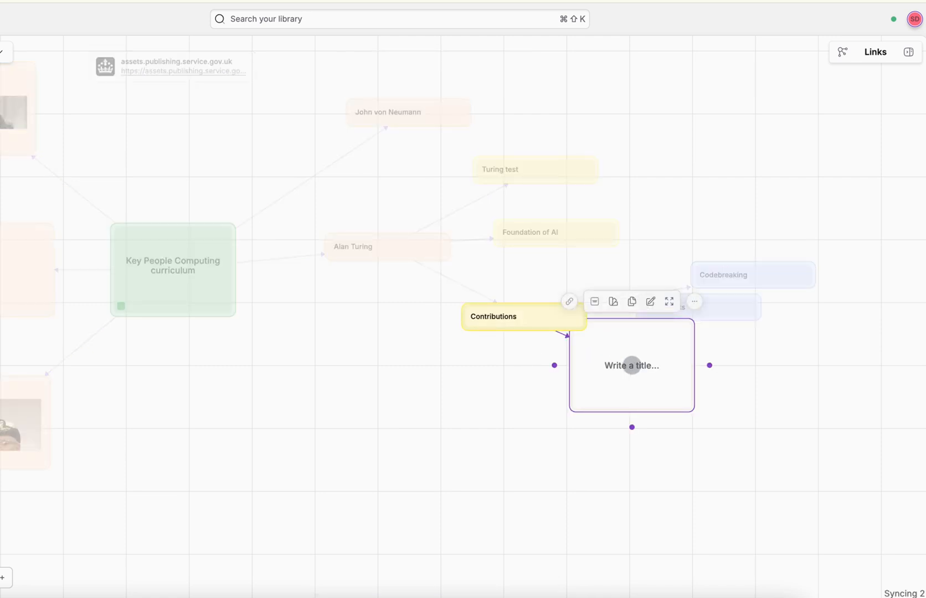
{"action": "type", "text": "Machine"}
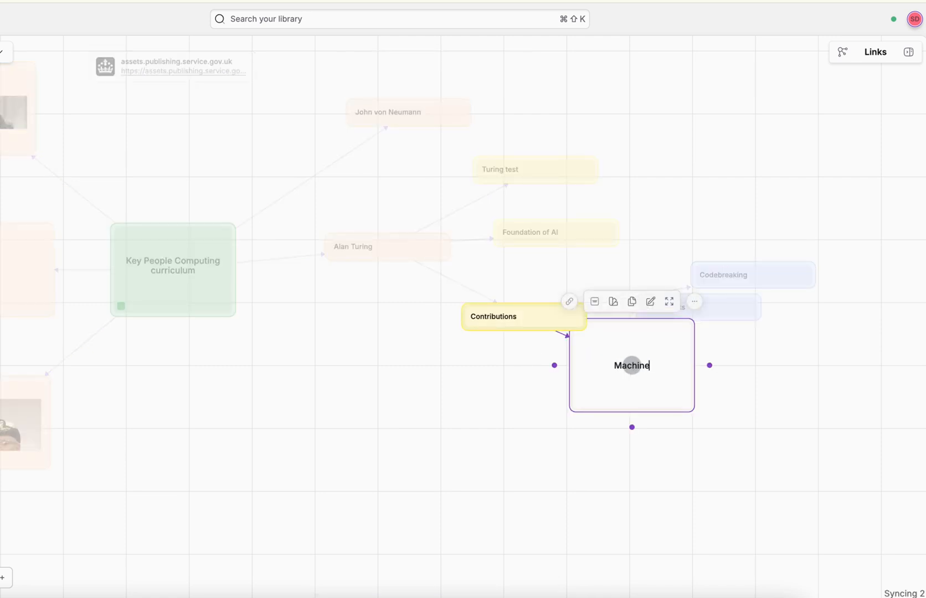
{"action": "type", "text": "Intelligence"}
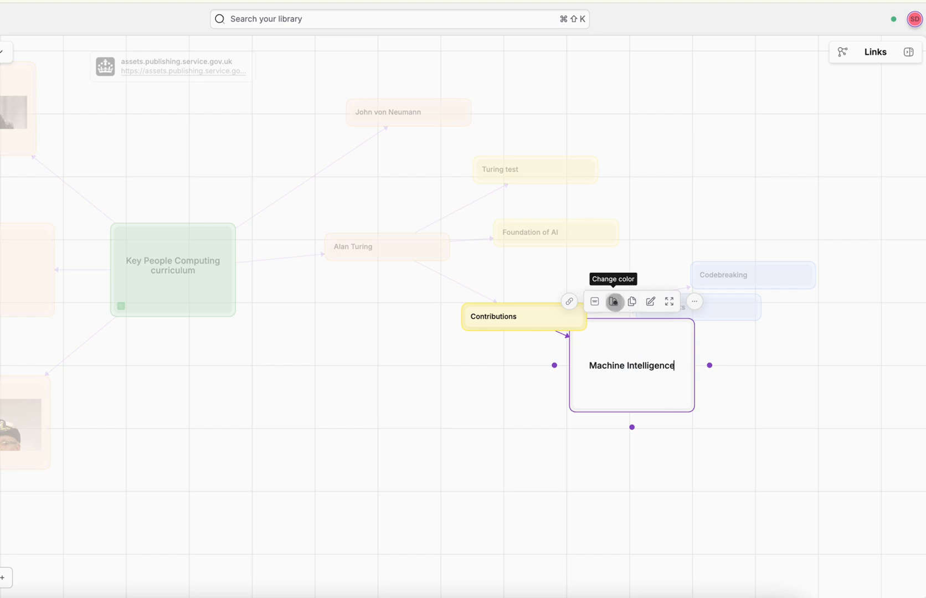
{"action": "left_click", "coordinate": [614, 301]}
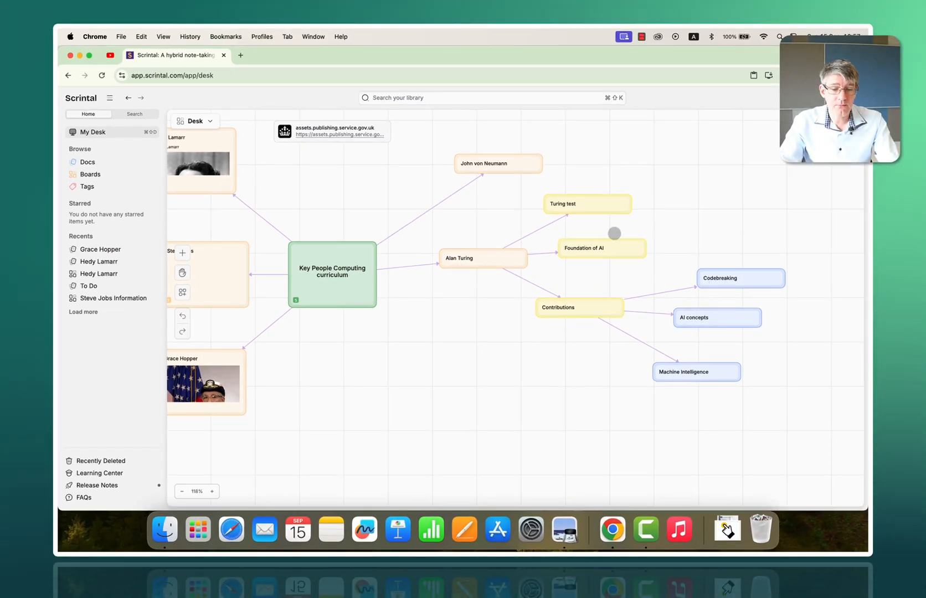
{"action": "mouse_move", "coordinate": [578, 355]}
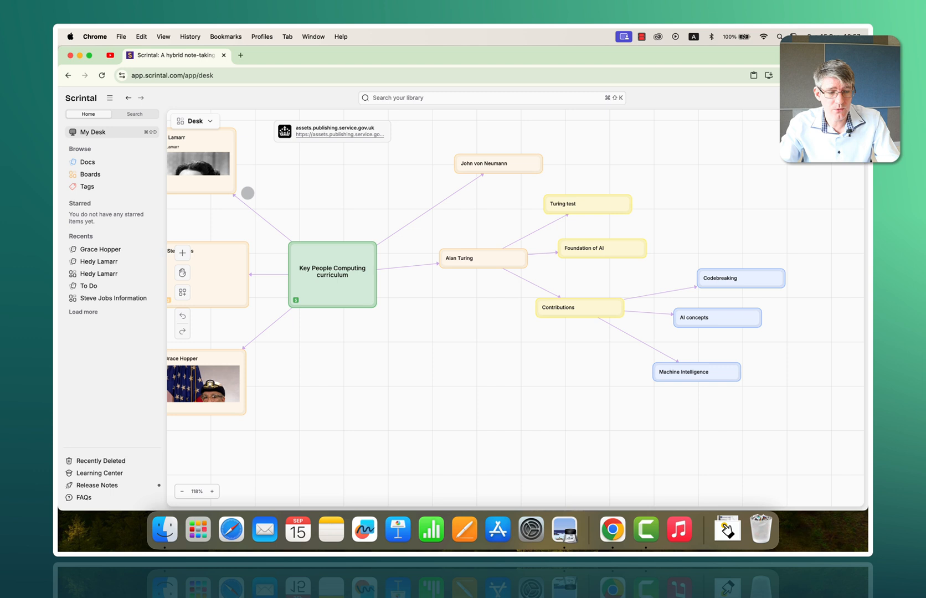
Browse the Hedy Lamarr board's unit title and To Do card, then switch to the Steve Jobs Information board.
{"action": "left_click", "coordinate": [89, 174]}
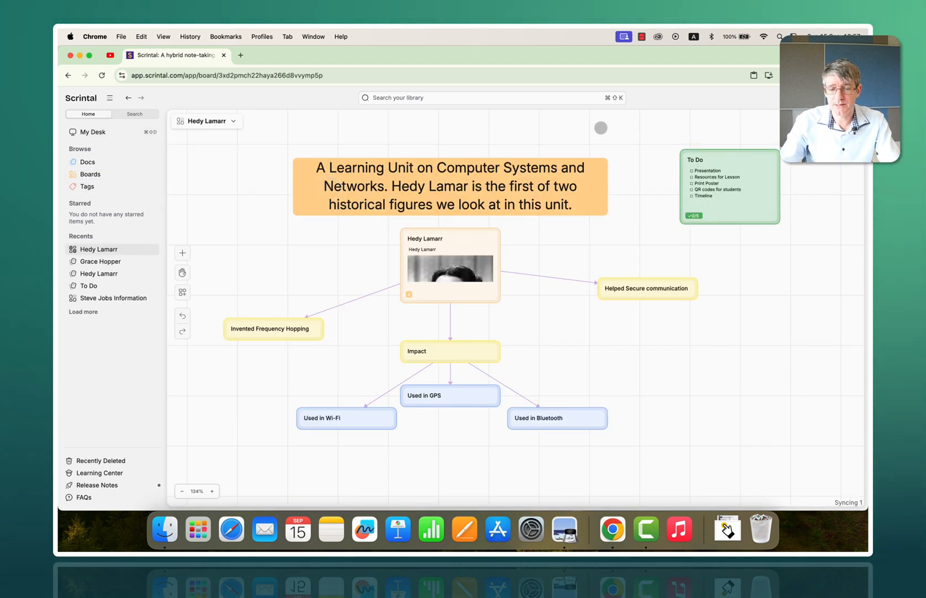
{"action": "left_click", "coordinate": [450, 186]}
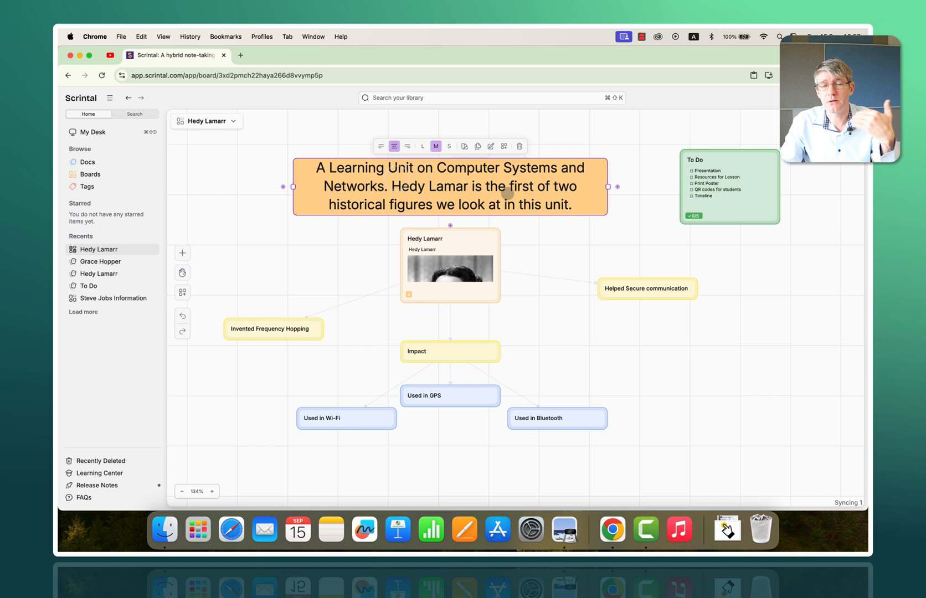
{"action": "left_click", "coordinate": [727, 186]}
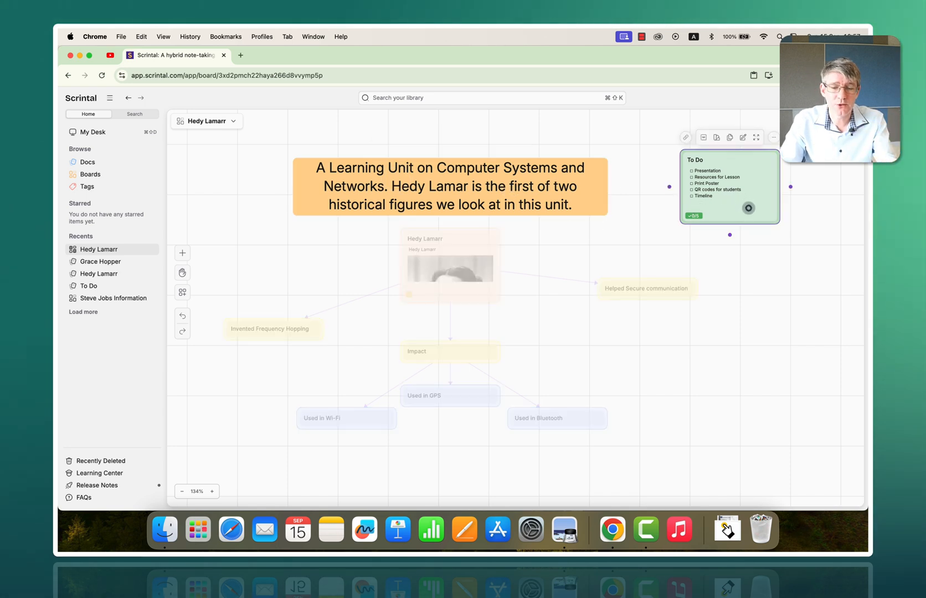
{"action": "left_click", "coordinate": [449, 266]}
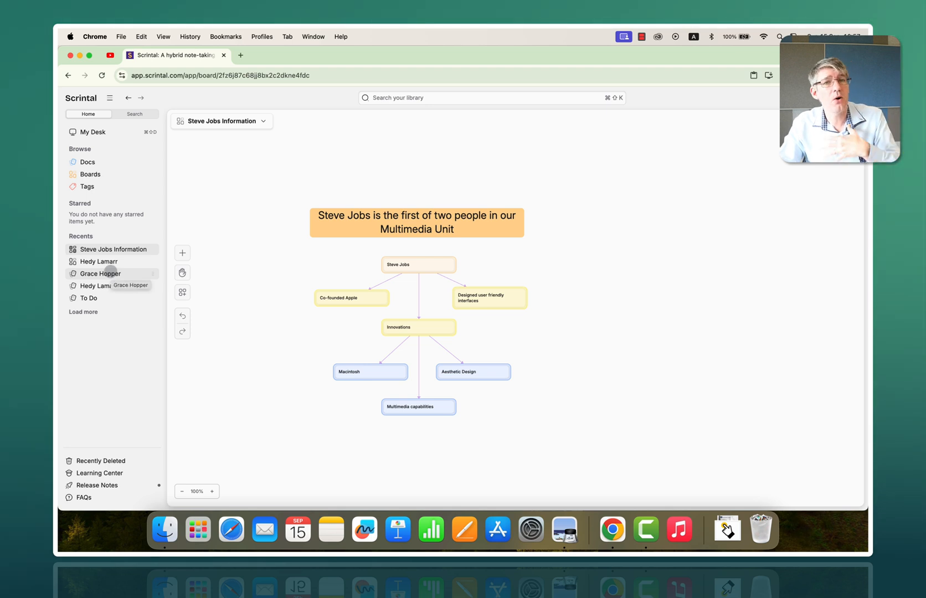
{"action": "left_click", "coordinate": [93, 132]}
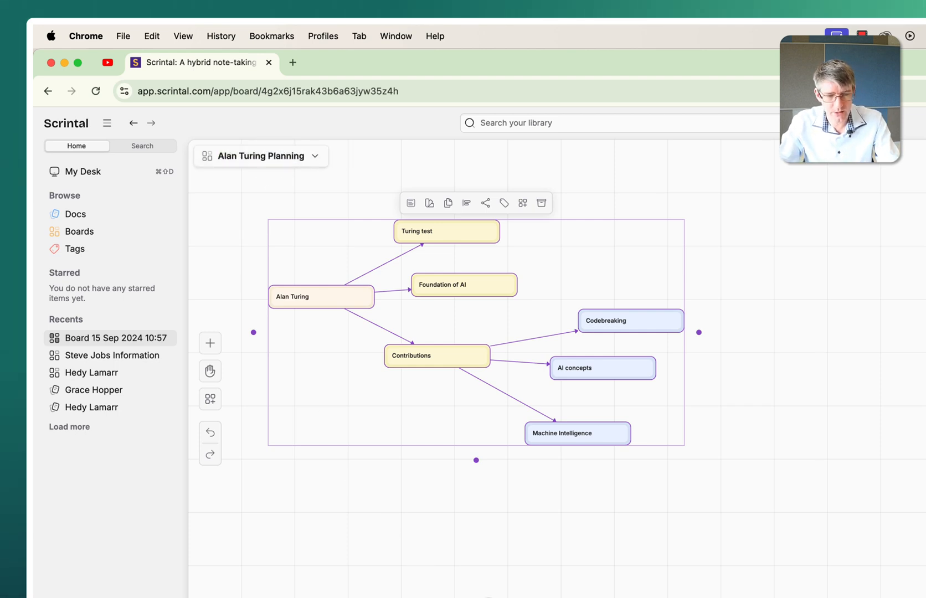
Arrange Alan Turing on top, Contributions beneath, with Turing test, Foundation of AI and child notes spread in rows.
{"action": "left_click_drag", "start_coordinate": [322, 296], "coordinate": [693, 200]}
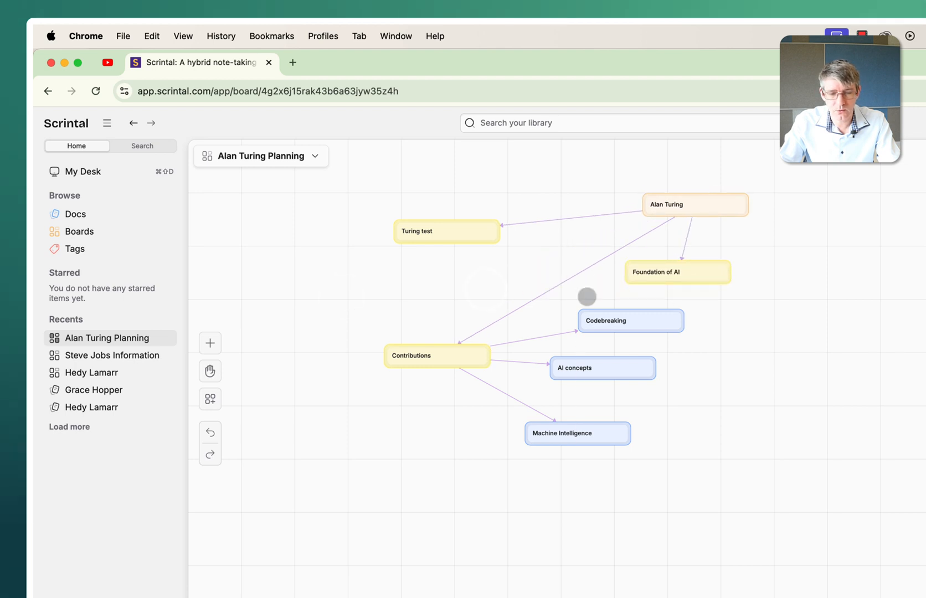
{"action": "left_click_drag", "start_coordinate": [436, 355], "coordinate": [673, 281]}
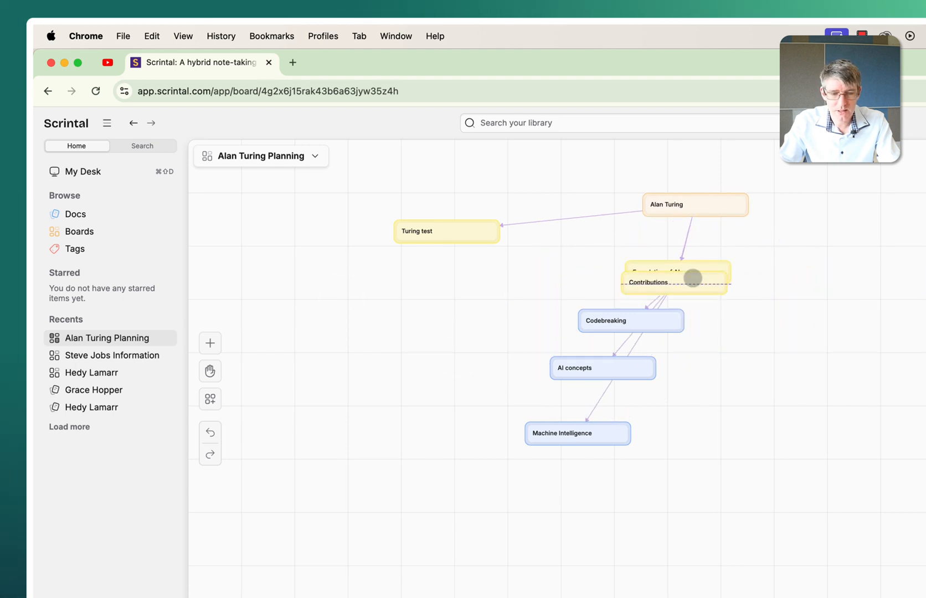
{"action": "left_click_drag", "start_coordinate": [691, 278], "coordinate": [848, 261]}
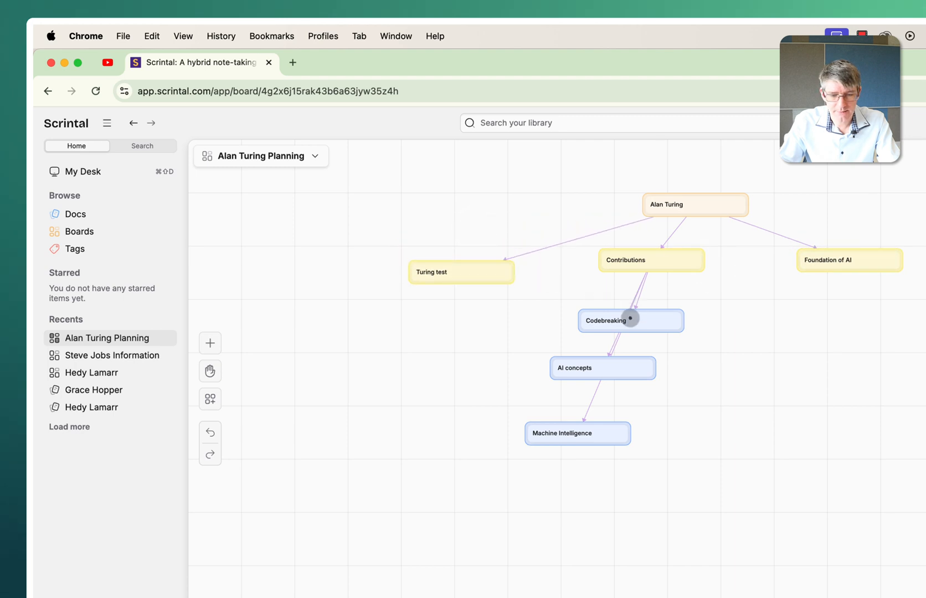
{"action": "left_click_drag", "start_coordinate": [630, 320], "coordinate": [773, 377]}
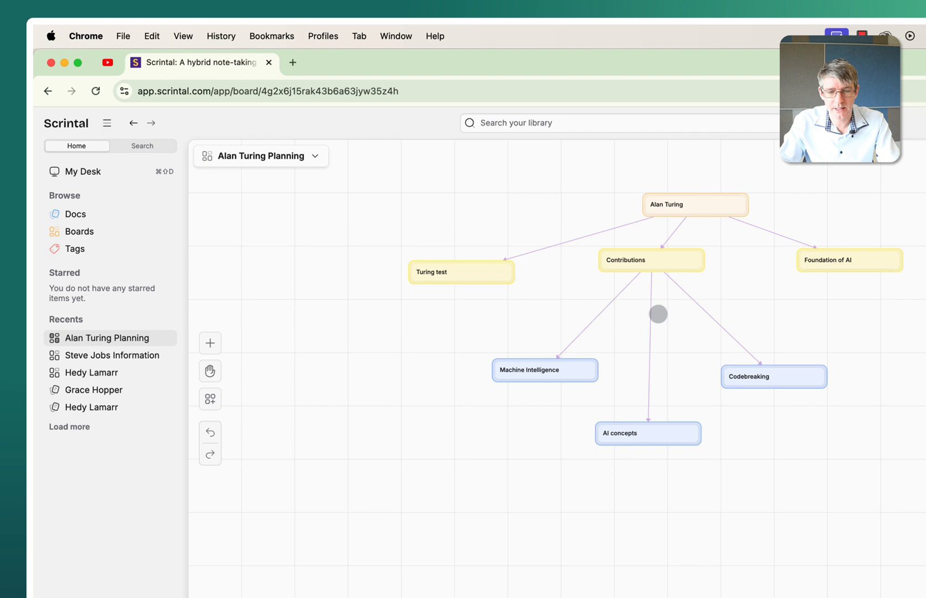
{"action": "left_click_drag", "start_coordinate": [696, 203], "coordinate": [648, 195]}
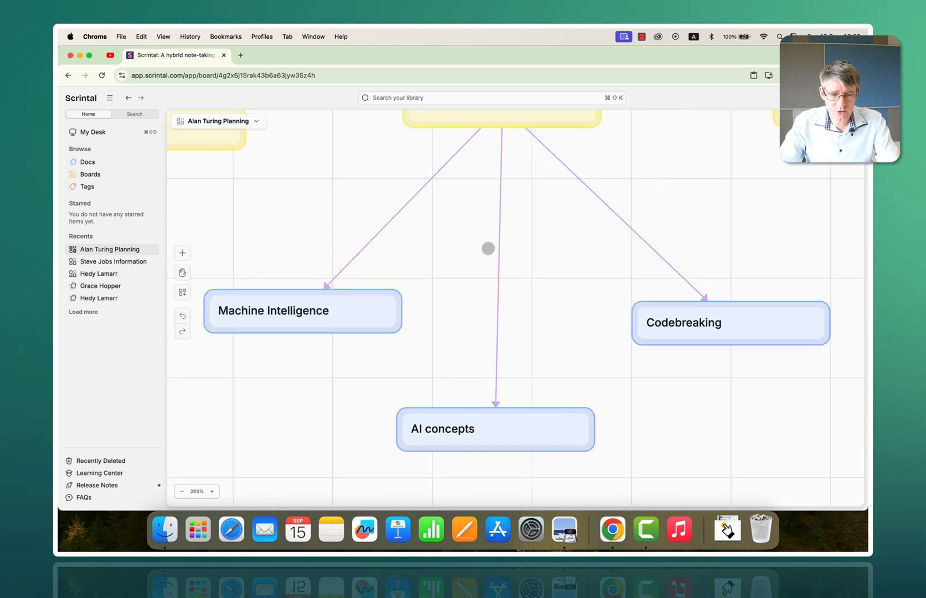
Create a new To do doc on the Alan Turing Planning board and open it for editing.
{"action": "scroll", "scroll_direction": "down", "scroll_amount": 3}
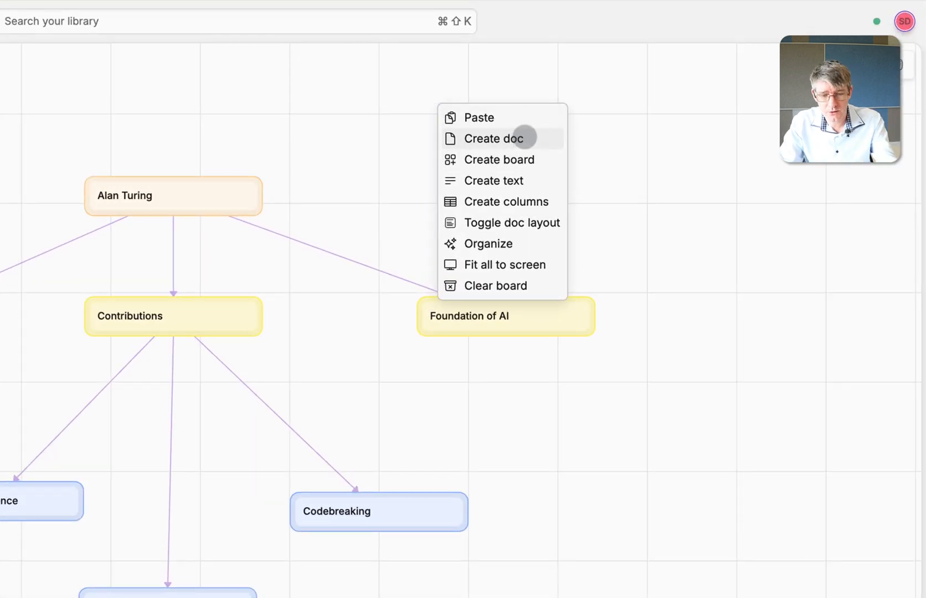
{"action": "left_click", "coordinate": [495, 139]}
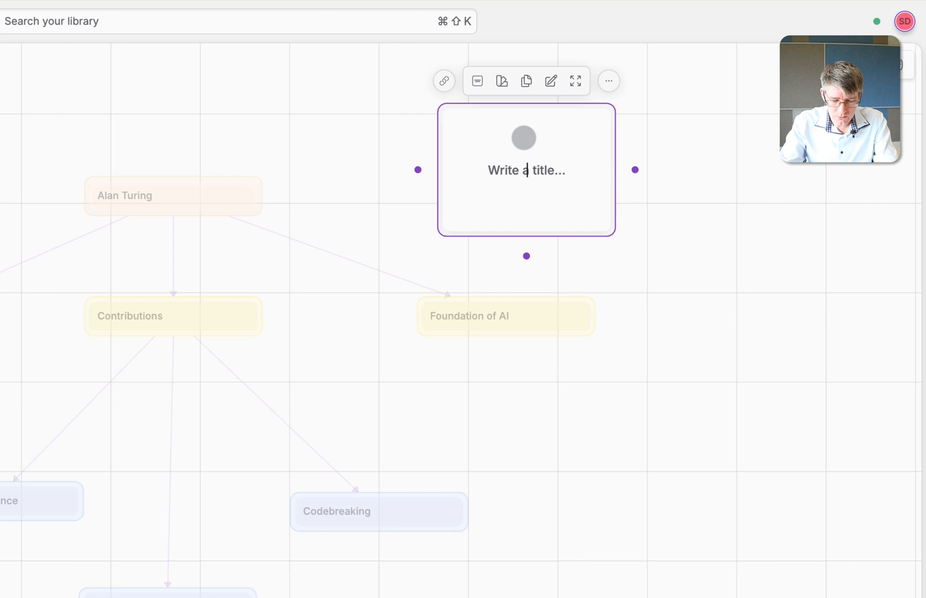
{"action": "left_click", "coordinate": [573, 81]}
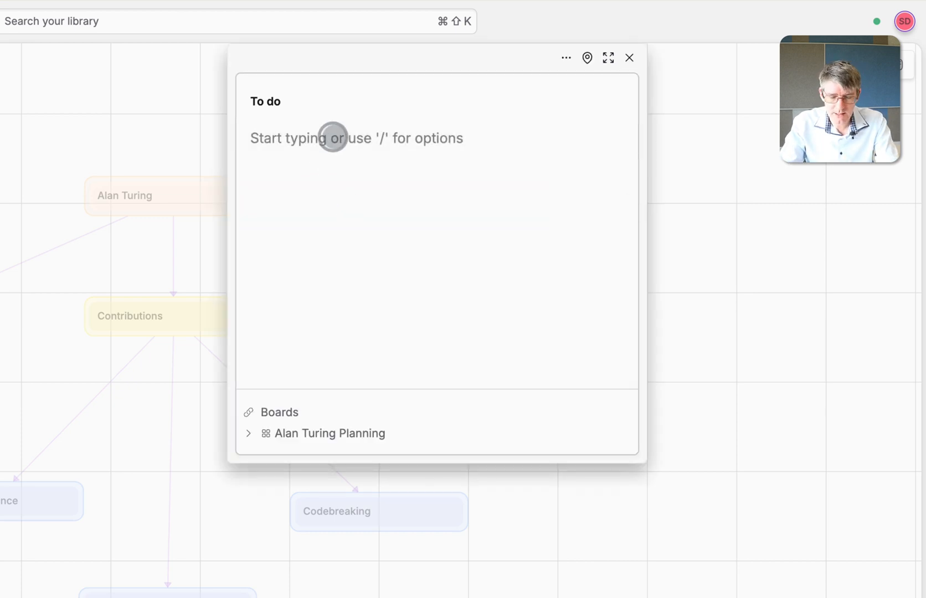
Add a task list with Presentation for Key Stage 1, Presentation Key Stage 2 and Timeline, then close the doc.
{"action": "type", "text": "/"}
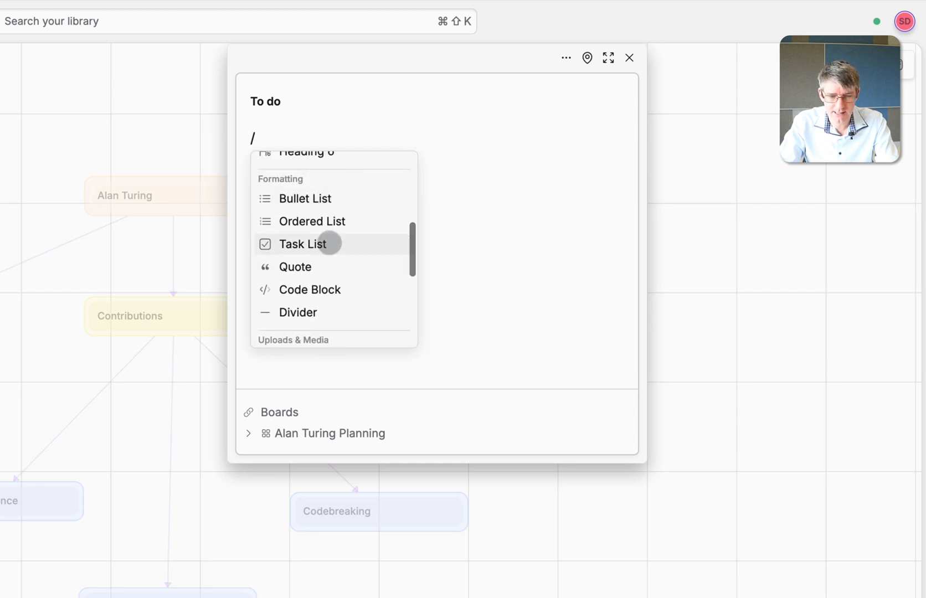
{"action": "left_click", "coordinate": [302, 244]}
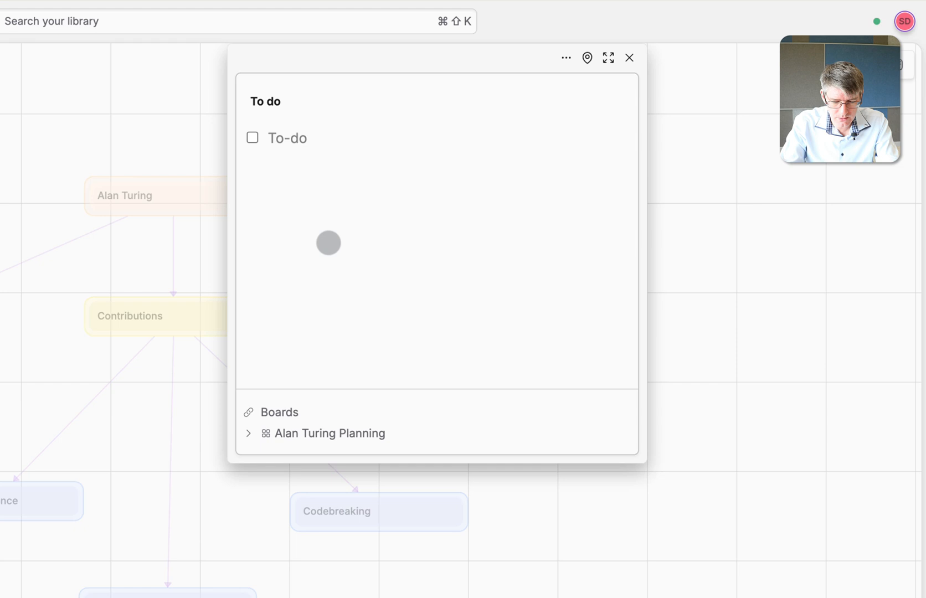
{"action": "type", "text": "Presentation fo"}
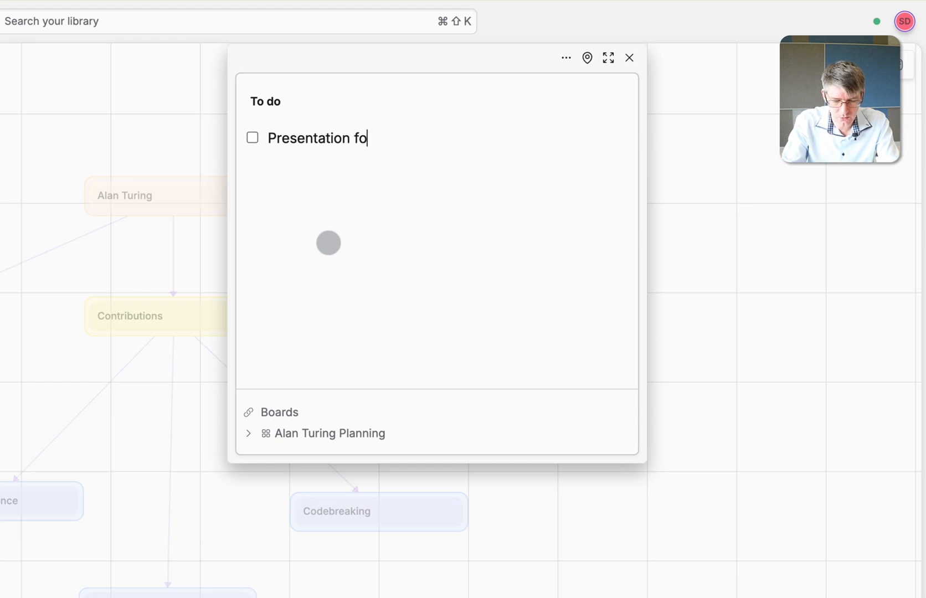
{"action": "type", "text": "r Key Stage 1"}
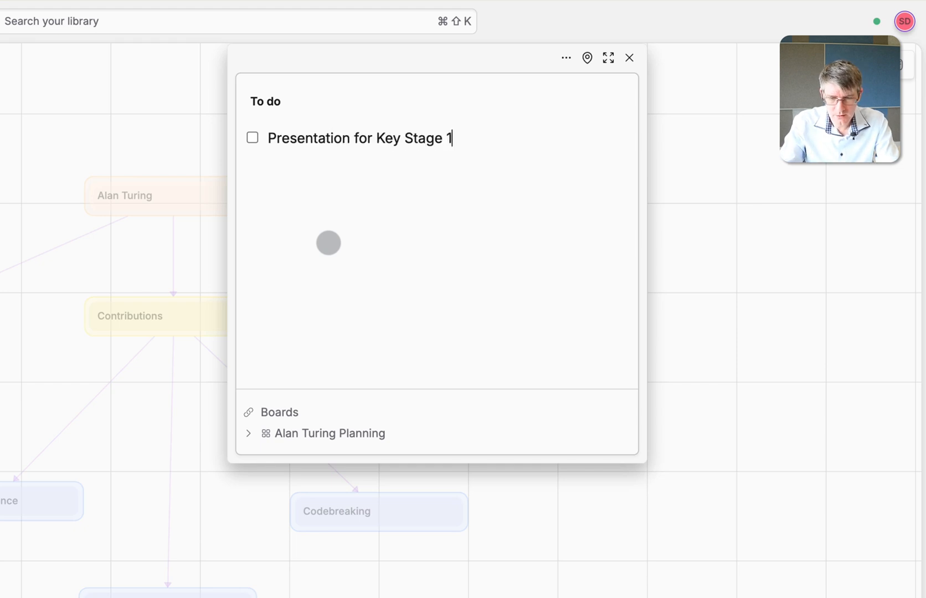
{"action": "type", "text": "Presentation Key Stage 2"}
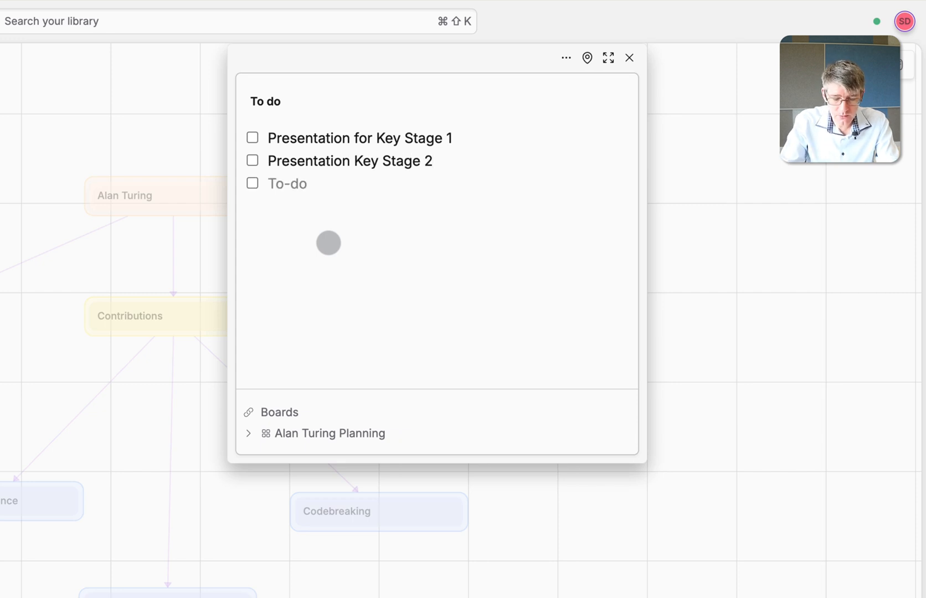
{"action": "type", "text": "Timeline"}
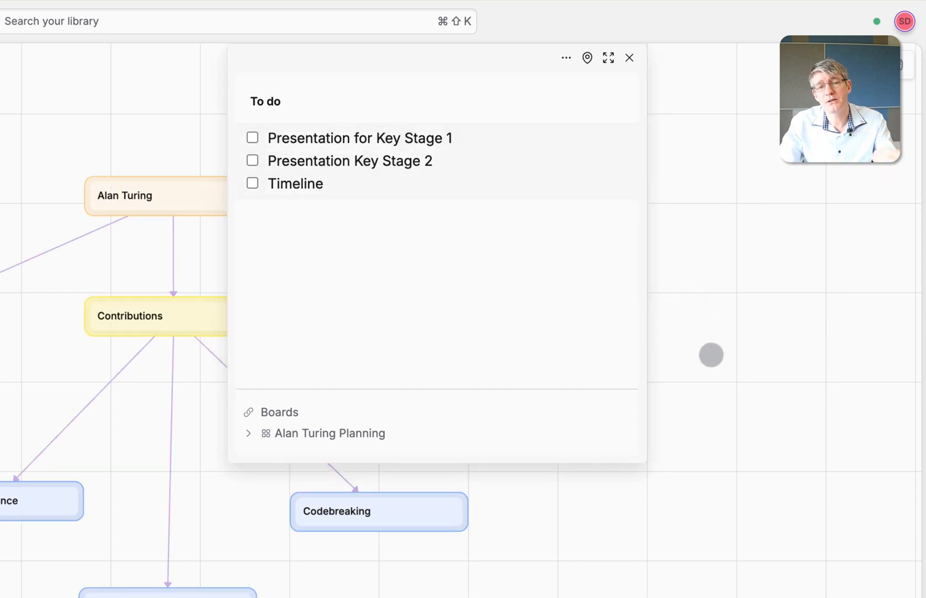
{"action": "left_click", "coordinate": [629, 58]}
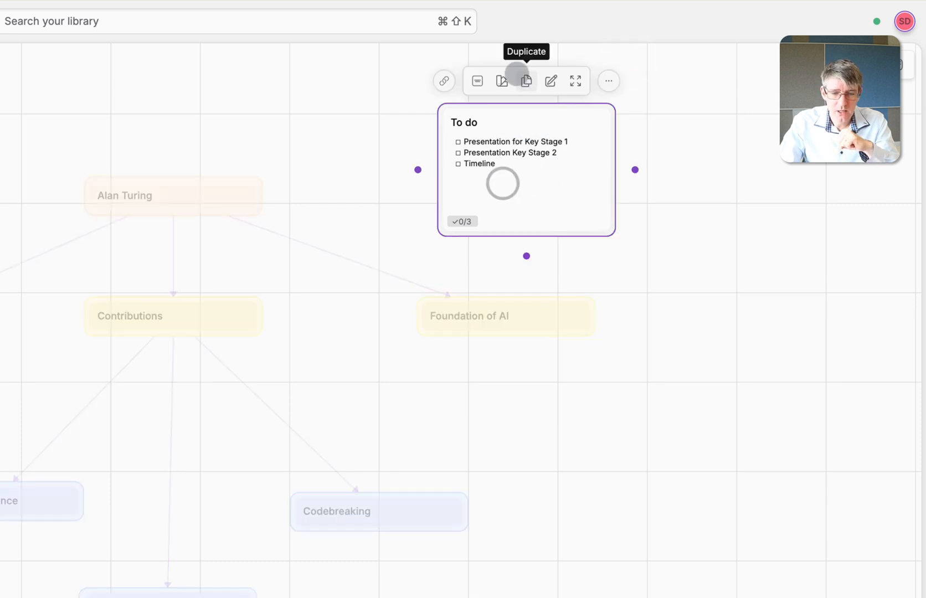
Duplicate the To do checklist card from its floating toolbar.
{"action": "left_click", "coordinate": [501, 81]}
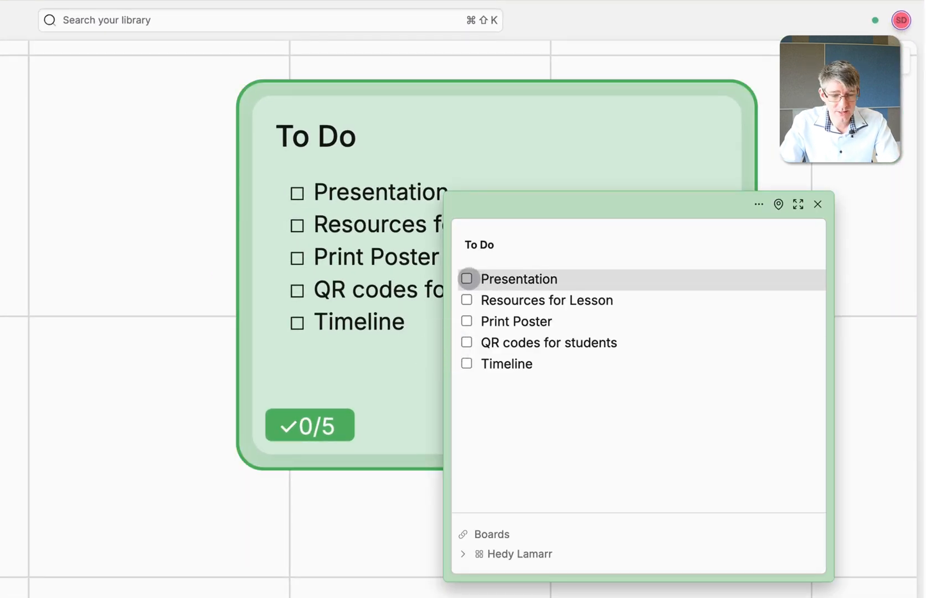
Mark Presentation as done in the Hedy Lamarr To Do list and close the card.
{"action": "left_click", "coordinate": [467, 278]}
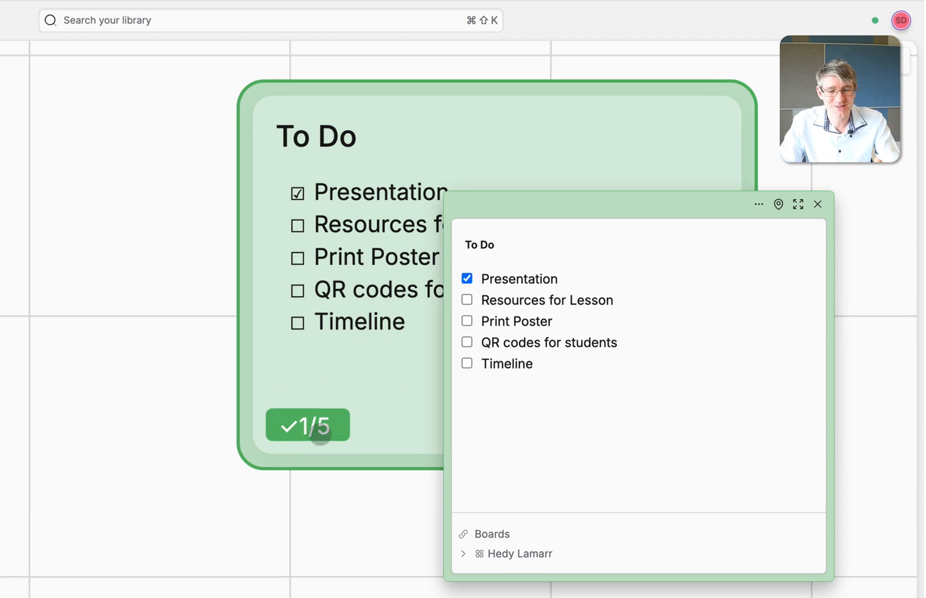
{"action": "left_click", "coordinate": [818, 204]}
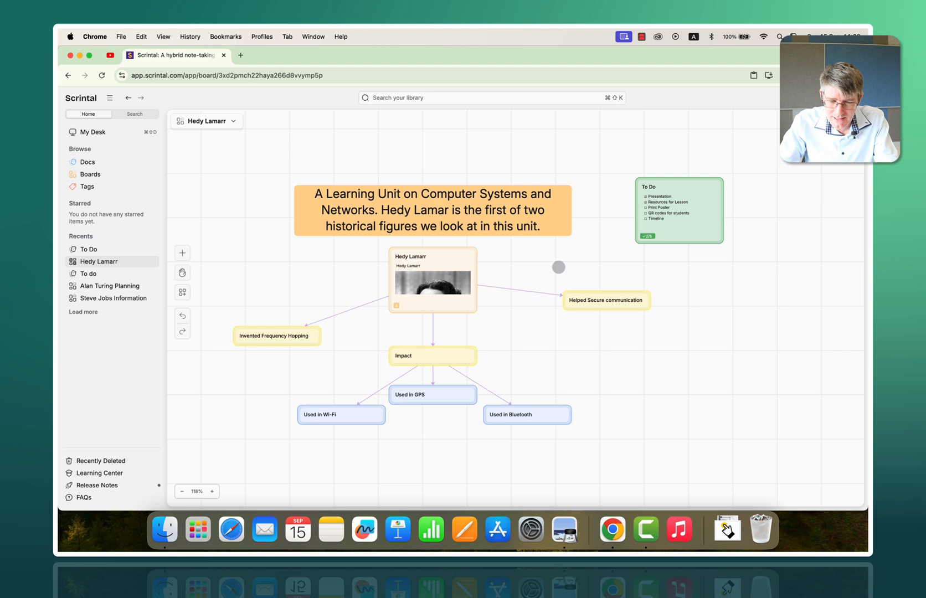
{"action": "mouse_move", "coordinate": [373, 333]}
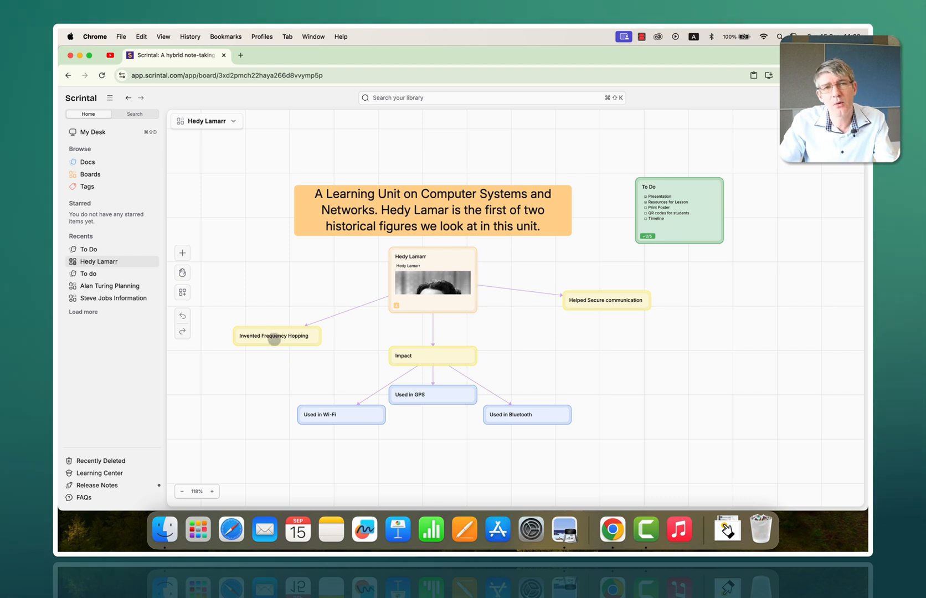
Star Invented Frequency Hopping from its context menu and close the doc again.
{"action": "right_click", "coordinate": [276, 335]}
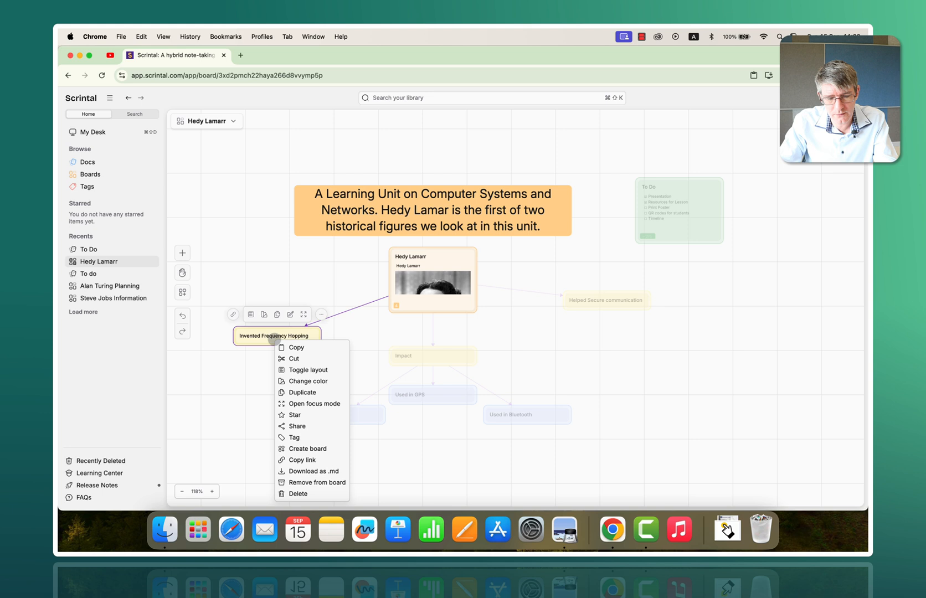
{"action": "left_click", "coordinate": [294, 414]}
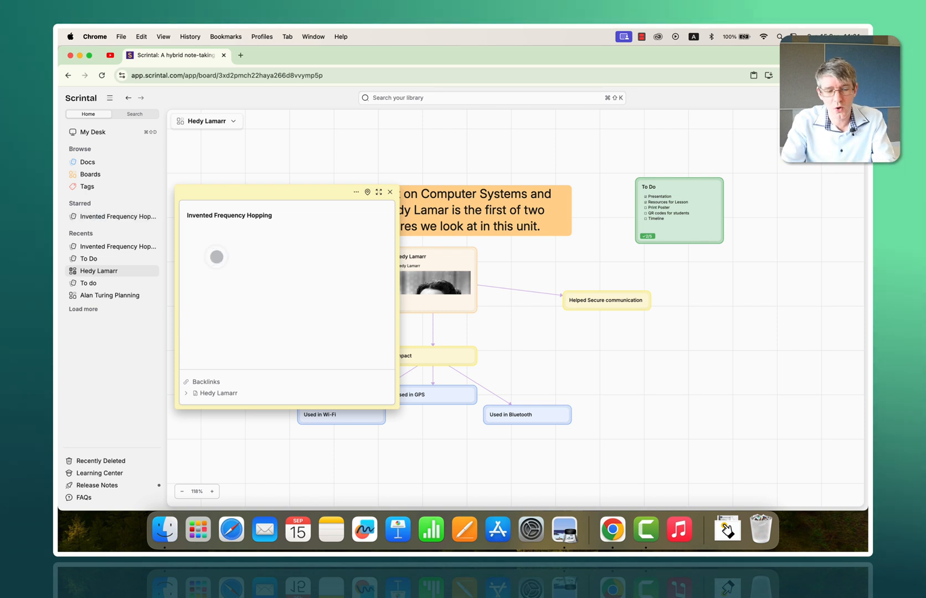
{"action": "left_click", "coordinate": [390, 192]}
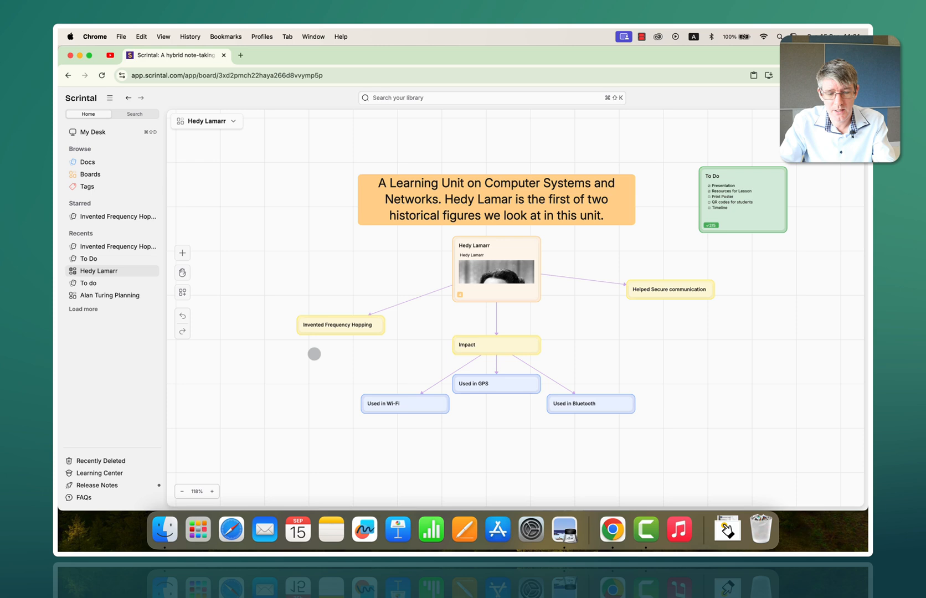
Start a bulleted list in Invented Frequency Hopping listing Wifi, Bluetooth, Wireless and GPS.
{"action": "left_click_drag", "start_coordinate": [313, 354], "coordinate": [701, 329]}
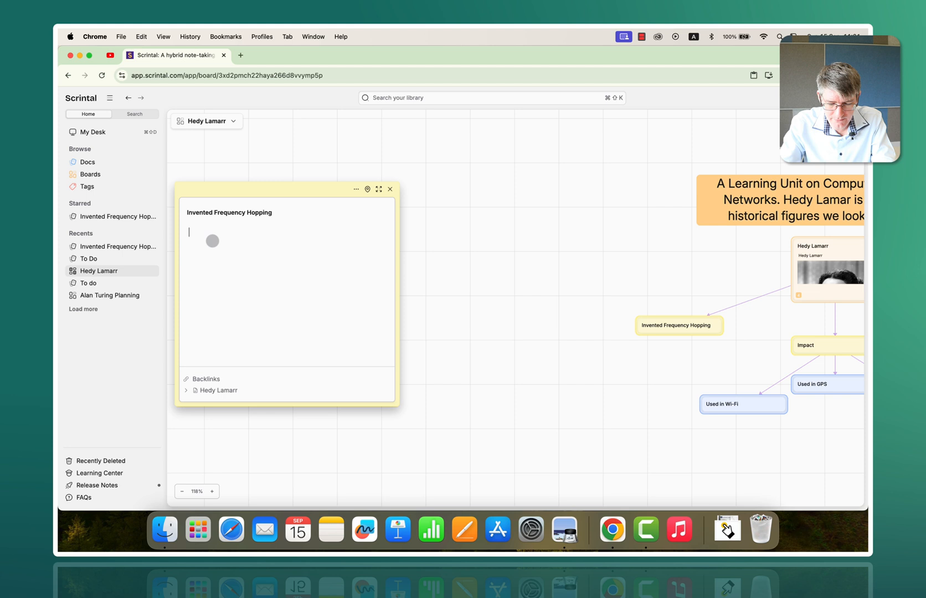
{"action": "type", "text": "/li"}
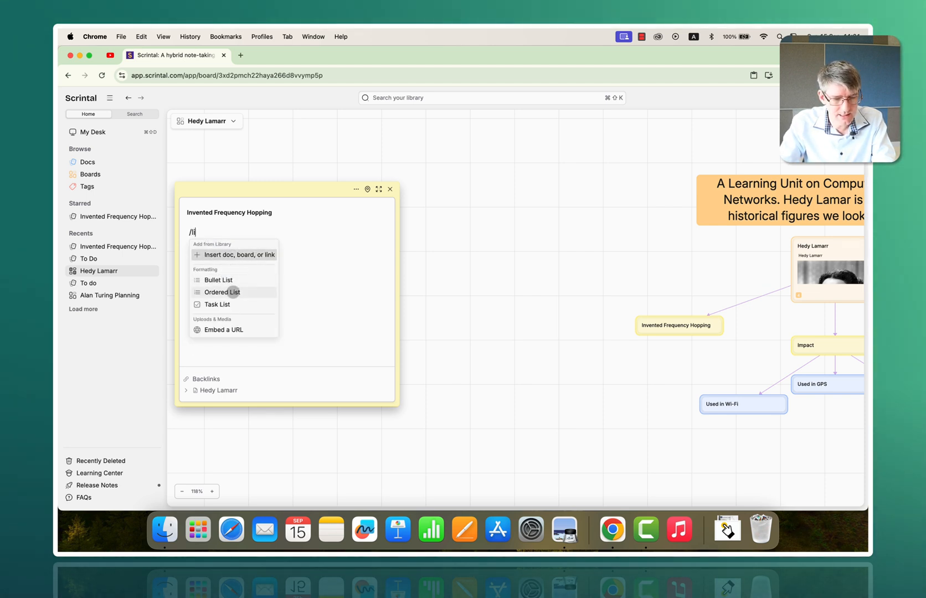
{"action": "left_click", "coordinate": [217, 279]}
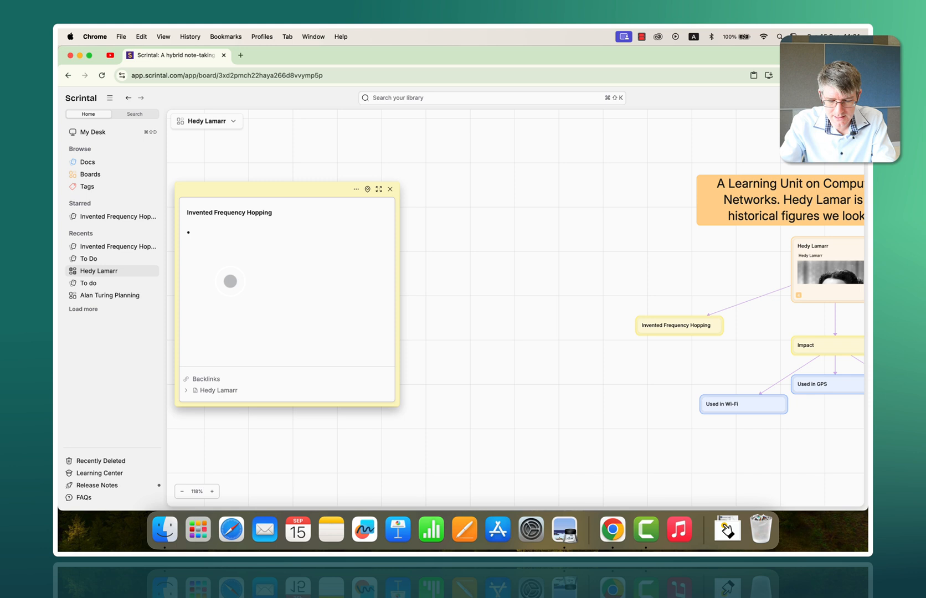
{"action": "type", "text": "Wifi"}
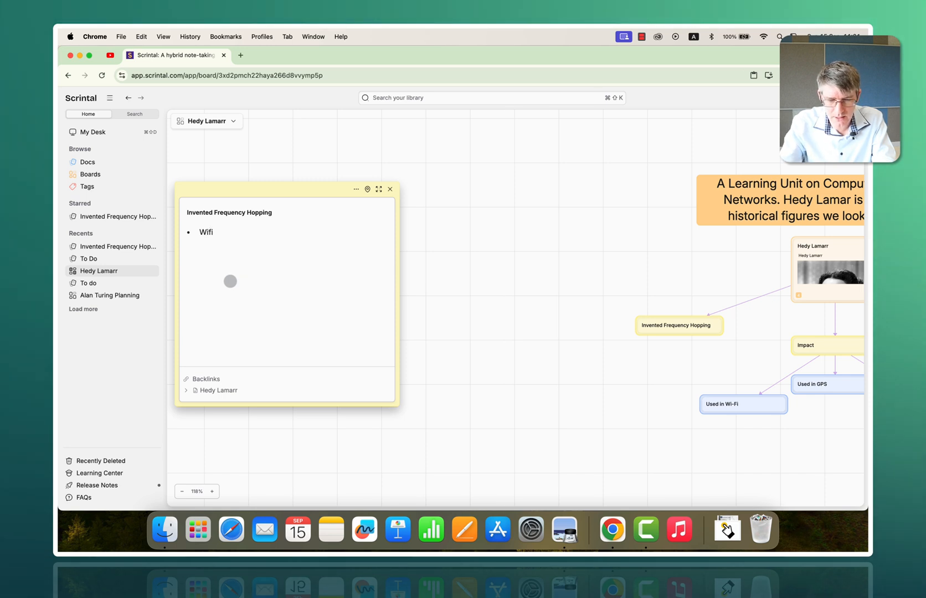
{"action": "type", "text": "Bluetooth"}
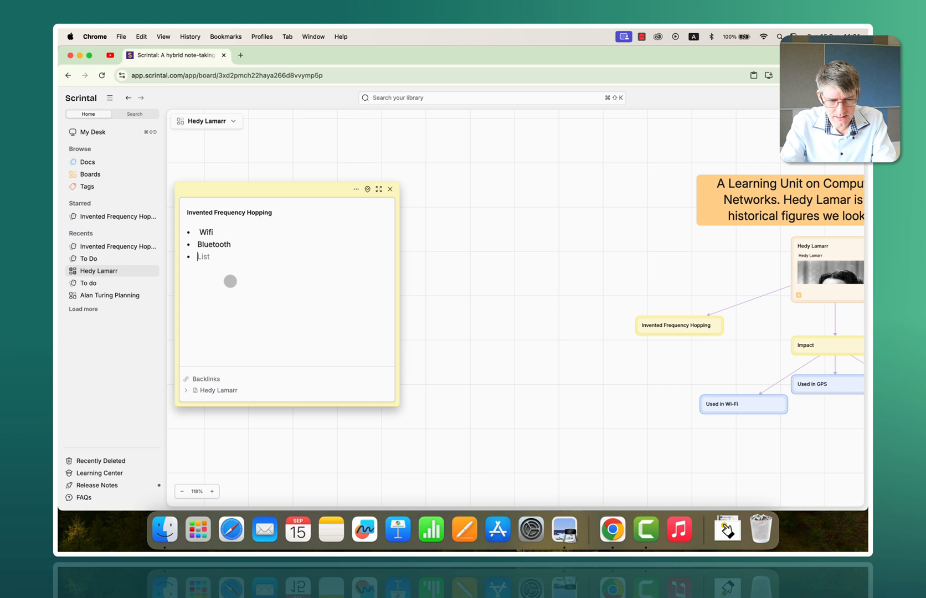
{"action": "type", "text": "Wireless"}
{"action": "type", "text": "G"}
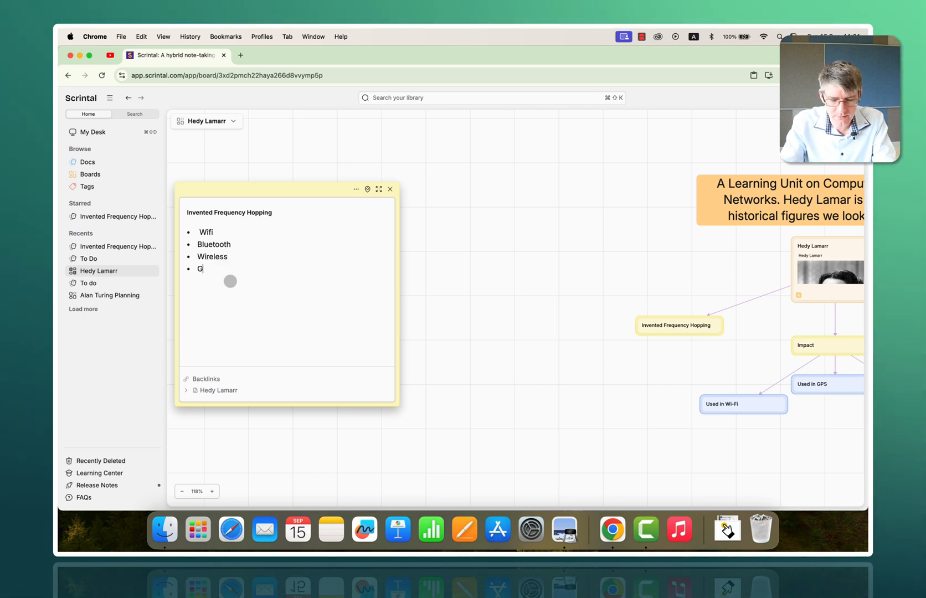
{"action": "type", "text": "PS"}
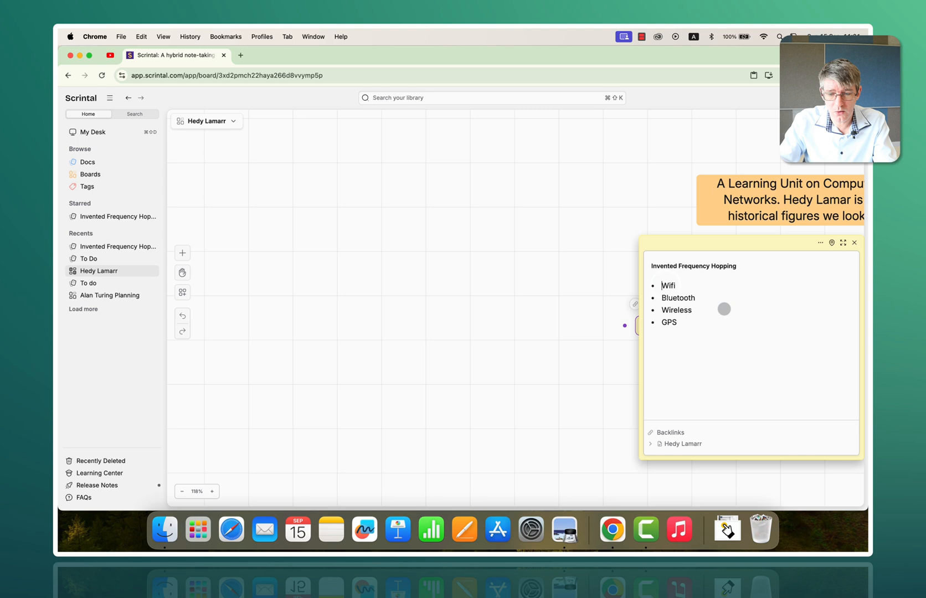
{"action": "left_click", "coordinate": [853, 243]}
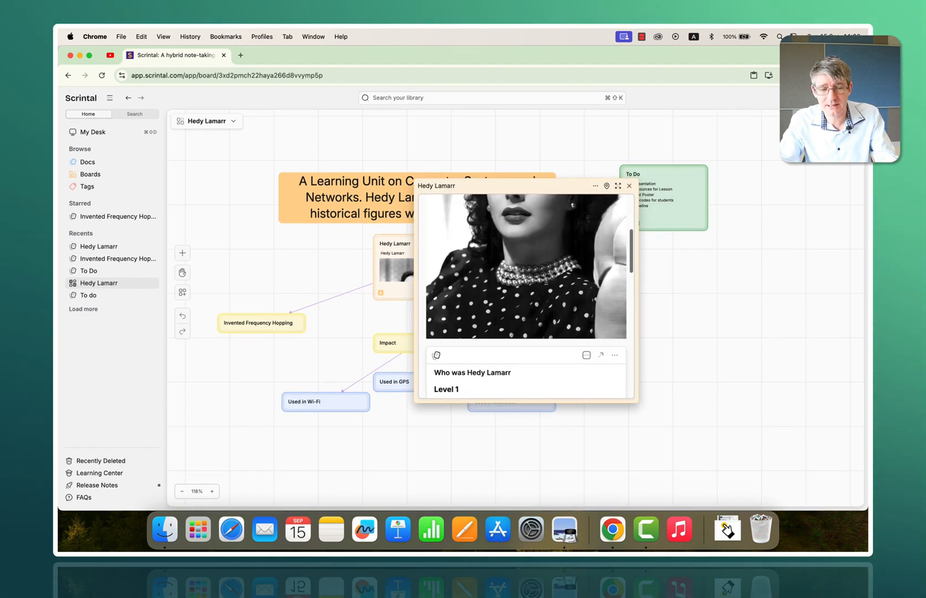
Create and apply the #womenintech tag to the Hedy Lamarr doc from its card menu.
{"action": "left_click", "coordinate": [628, 185]}
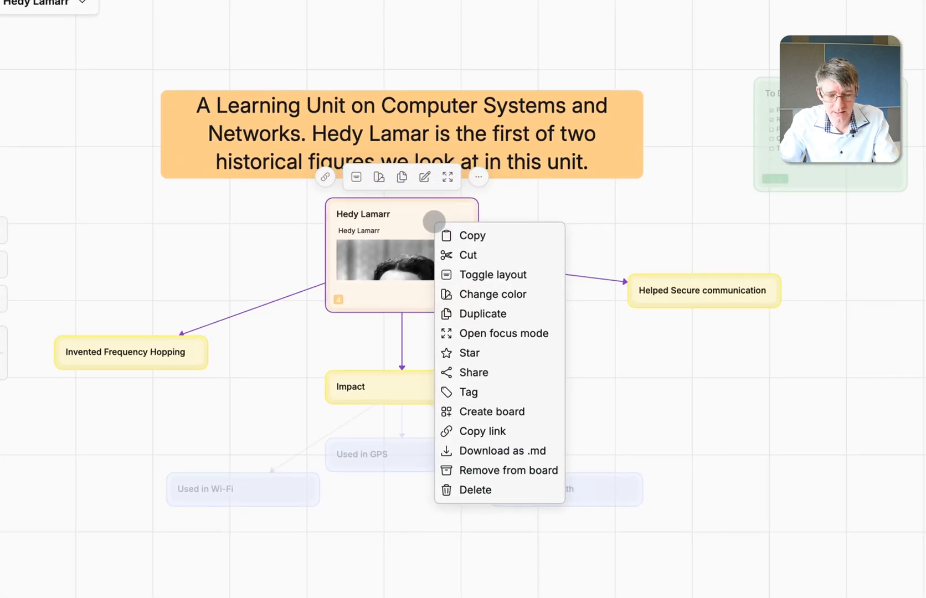
{"action": "left_click", "coordinate": [467, 392]}
{"action": "type", "text": "WomenInTech"}
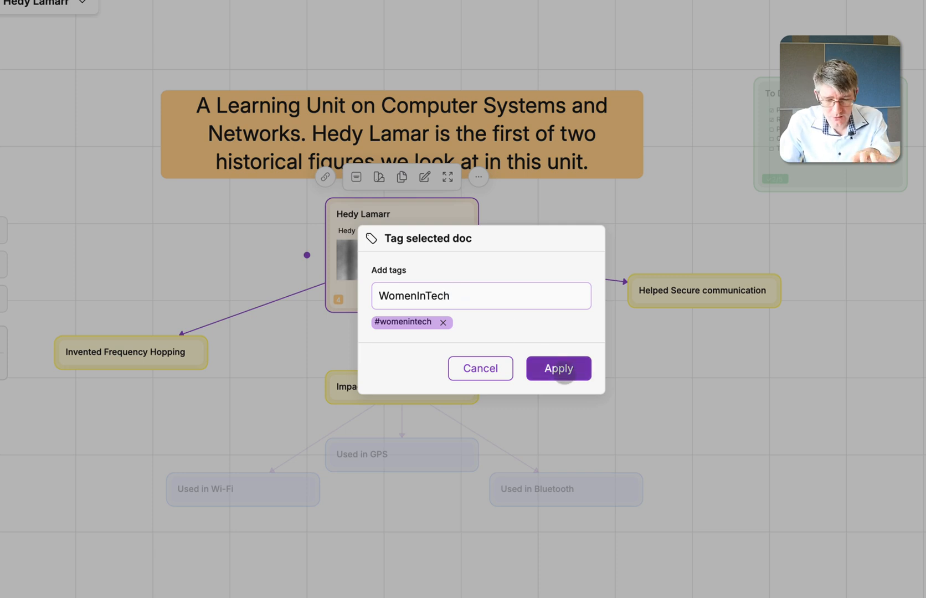
{"action": "left_click", "coordinate": [557, 368]}
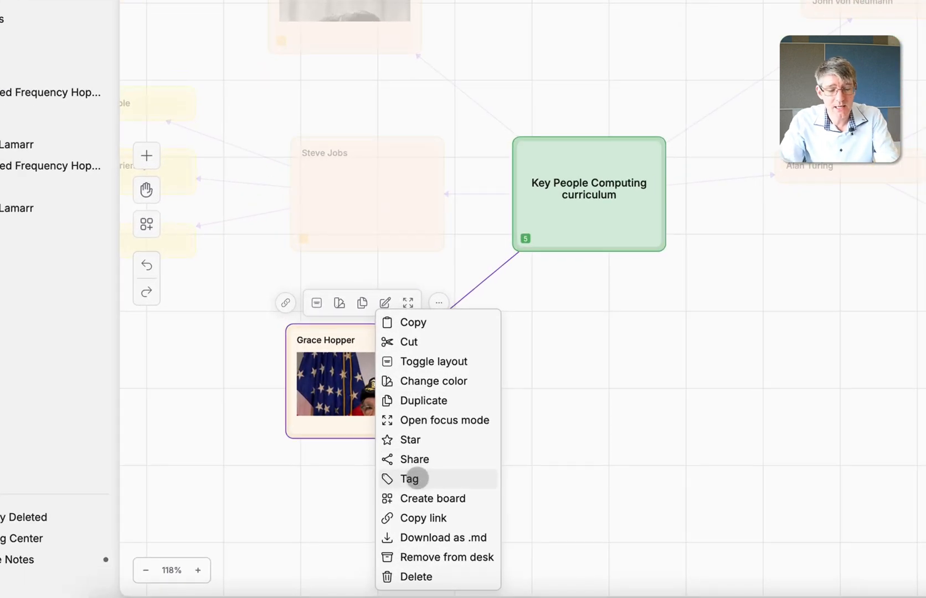
Apply the existing #womenintech tag to Grace Hopper and view it on the Tags page.
{"action": "left_click", "coordinate": [409, 478]}
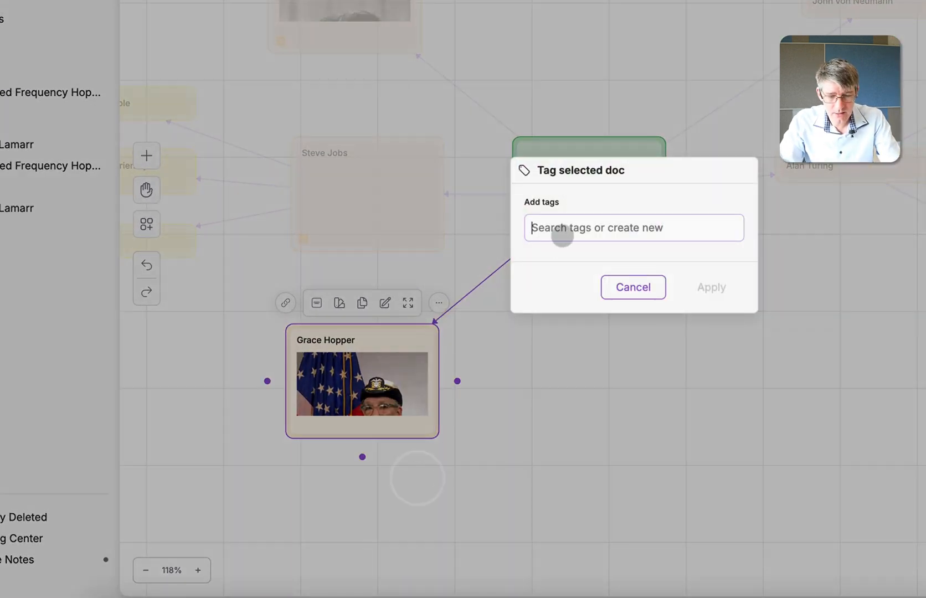
{"action": "type", "text": "wom"}
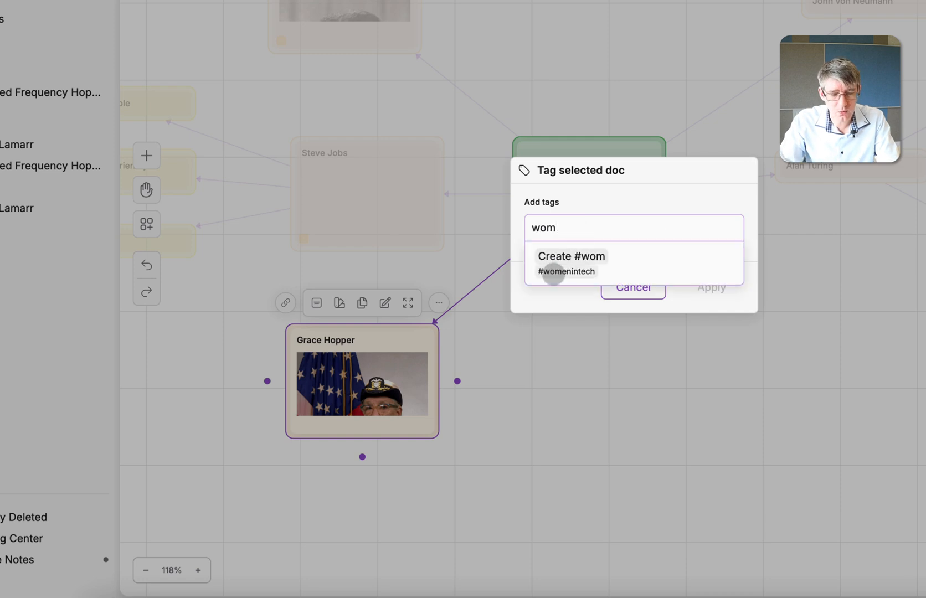
{"action": "left_click", "coordinate": [570, 263]}
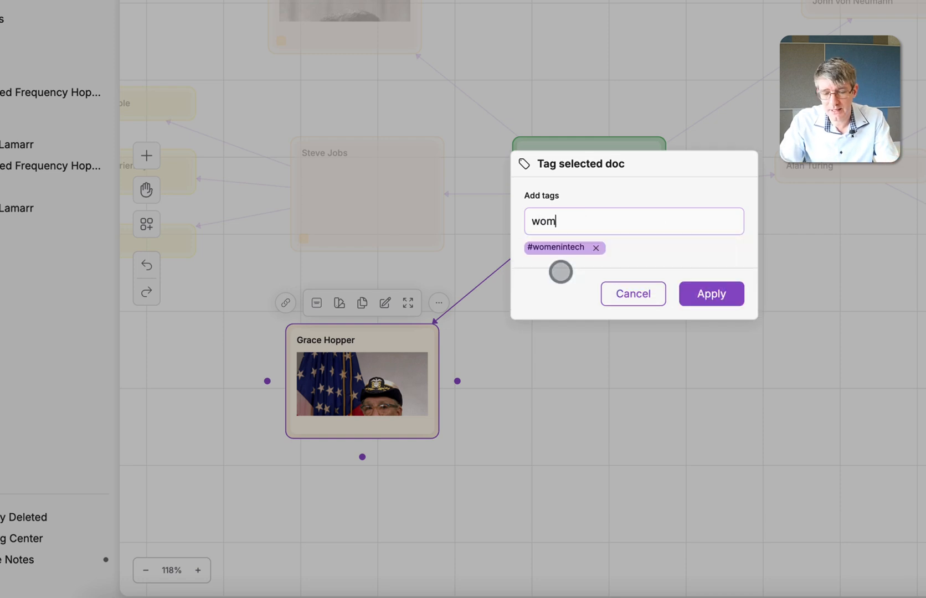
{"action": "left_click", "coordinate": [710, 293]}
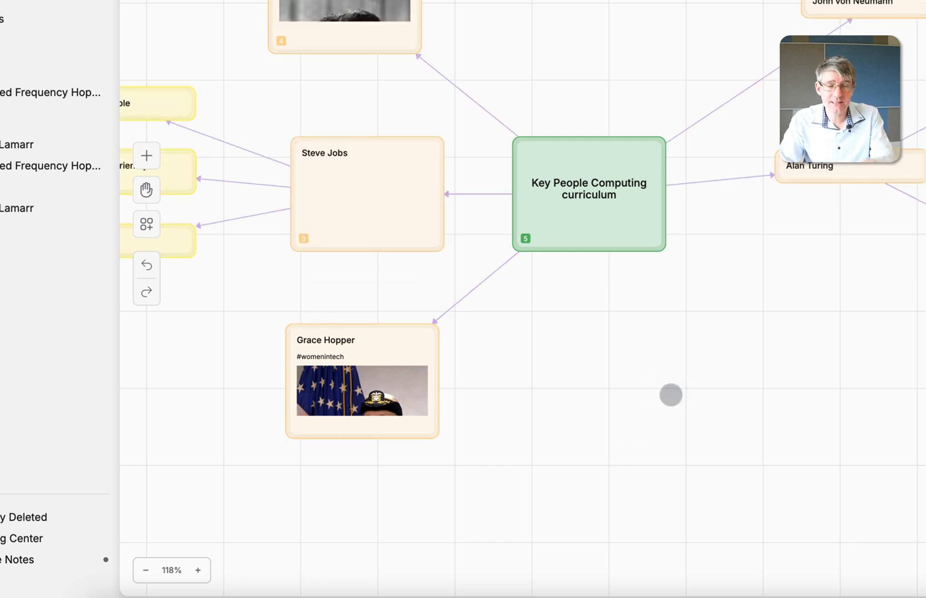
{"action": "left_click", "coordinate": [45, 171]}
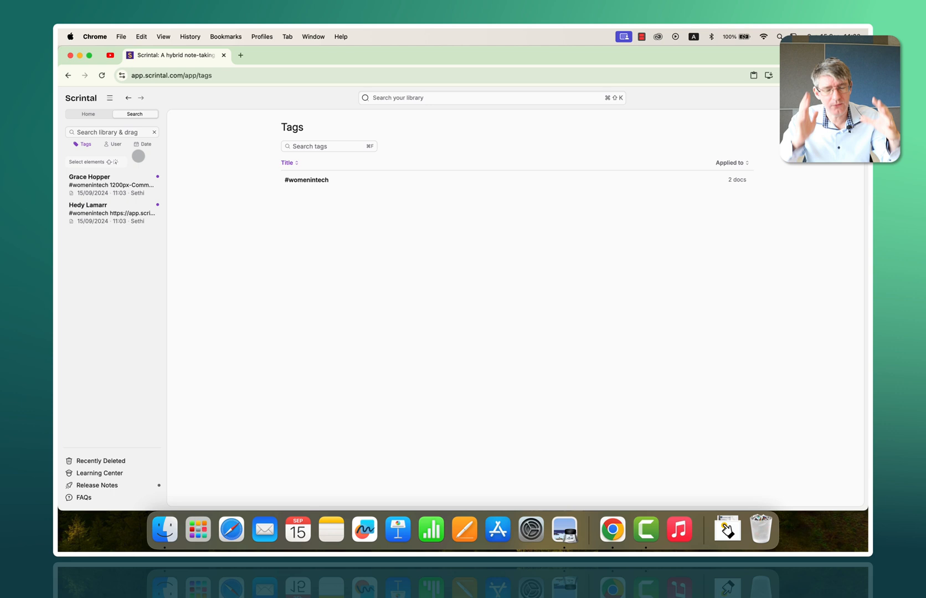
Show the Tags overview listing #womenintech on the Grace Hopper and Hedy Lamarr docs.
{"action": "left_click", "coordinate": [88, 113]}
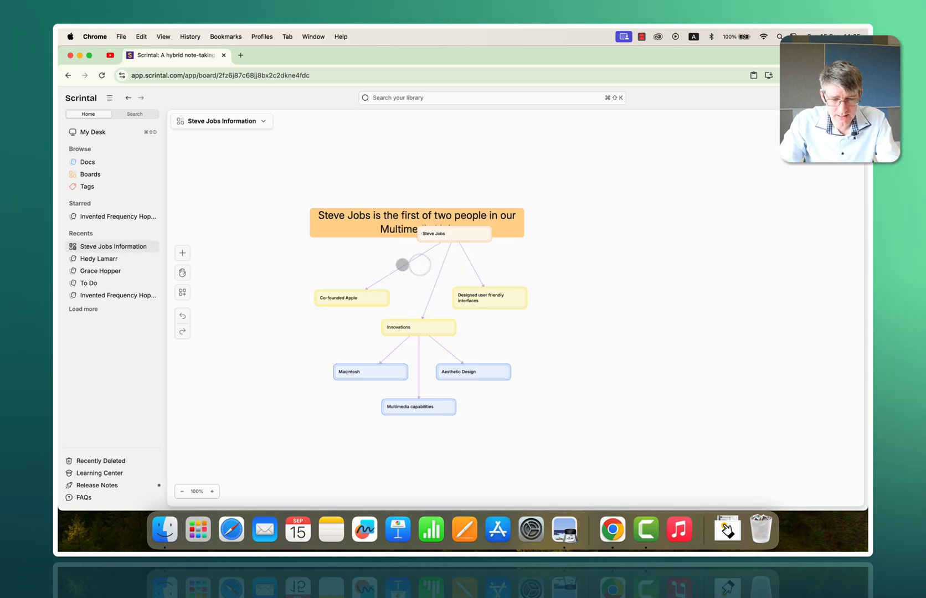
Shuffle cards on the Steve Jobs board, then auto-arrange them into a tidy tree via Organize.
{"action": "left_click_drag", "start_coordinate": [418, 327], "coordinate": [537, 270]}
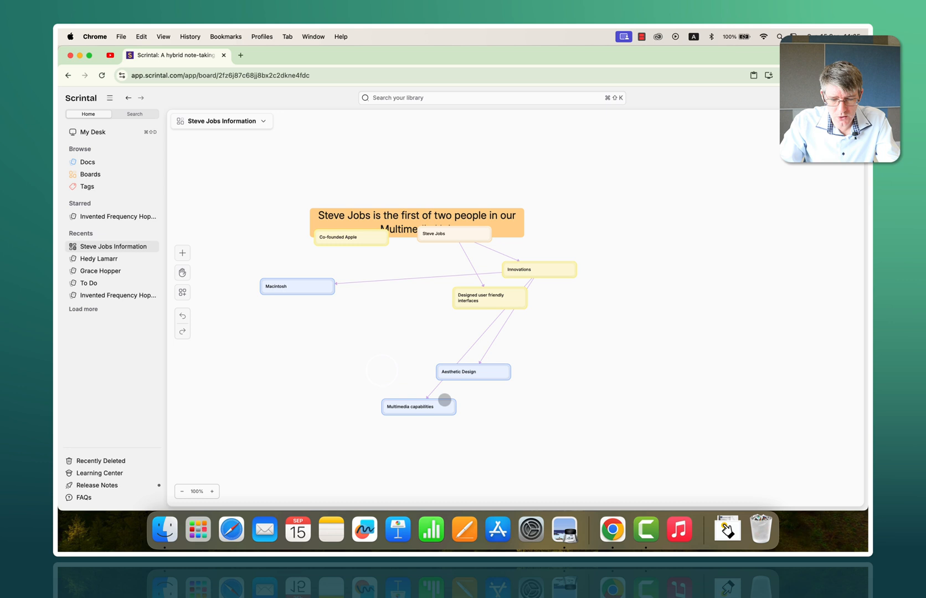
{"action": "right_click", "coordinate": [631, 245]}
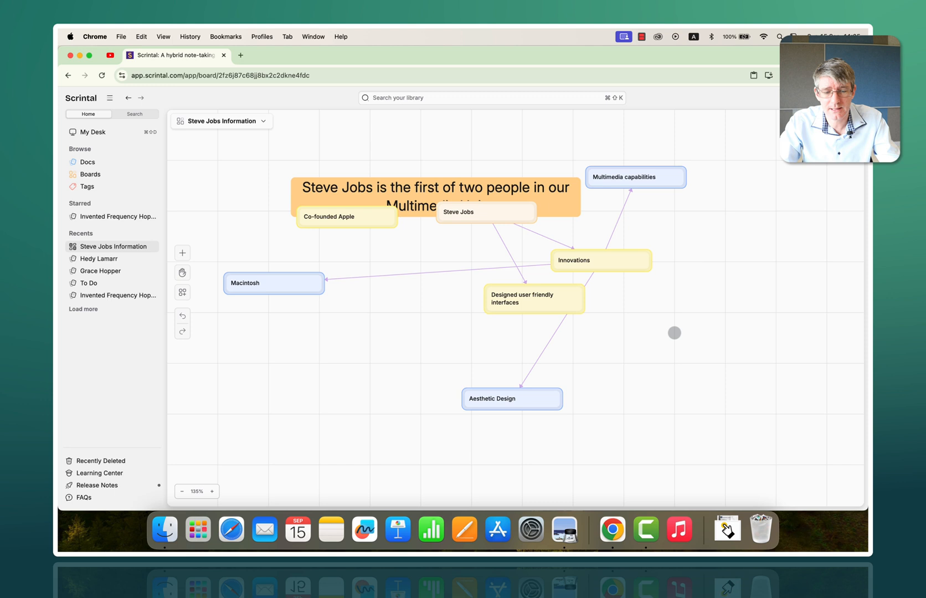
{"action": "mouse_move", "coordinate": [373, 323]}
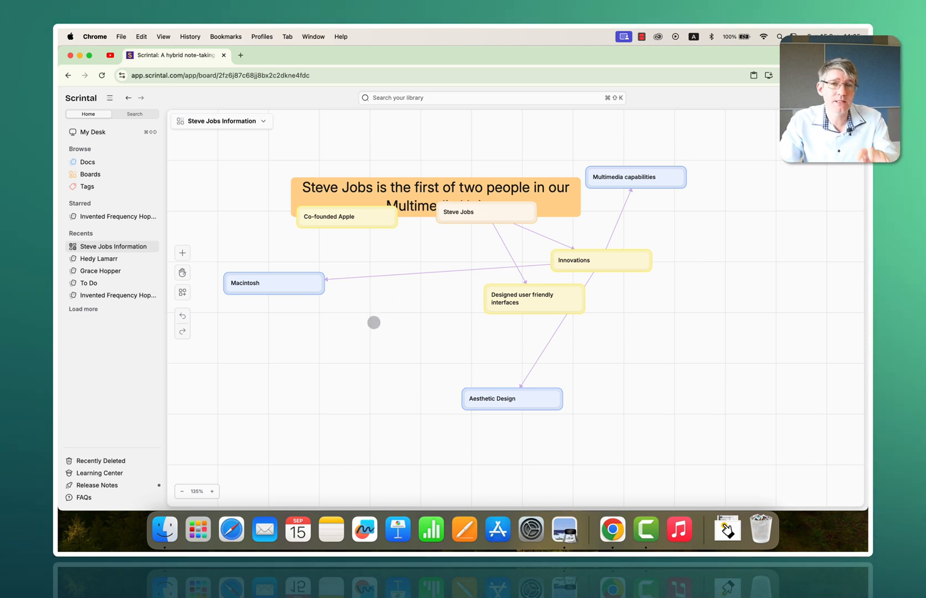
{"action": "right_click", "coordinate": [373, 323]}
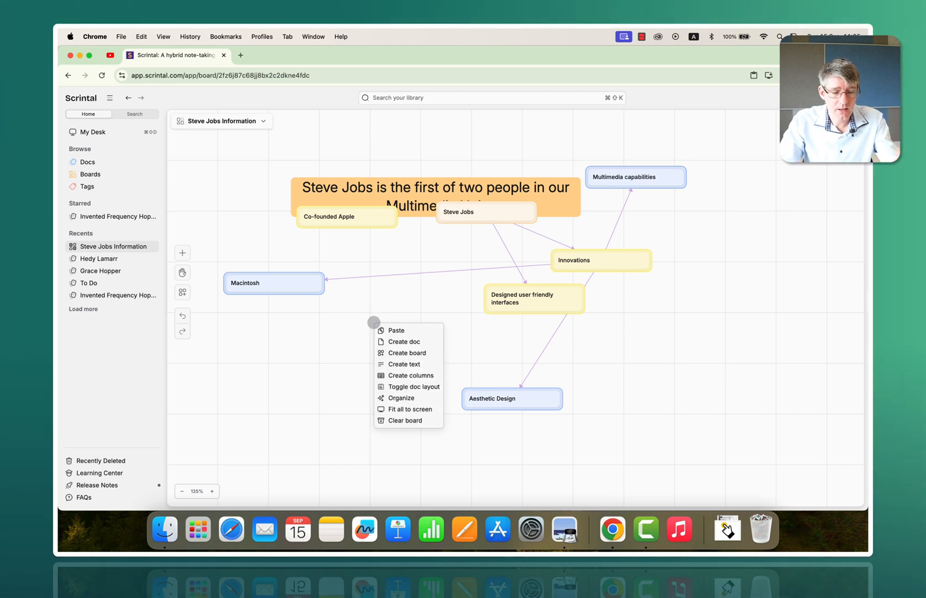
{"action": "mouse_move", "coordinate": [400, 398]}
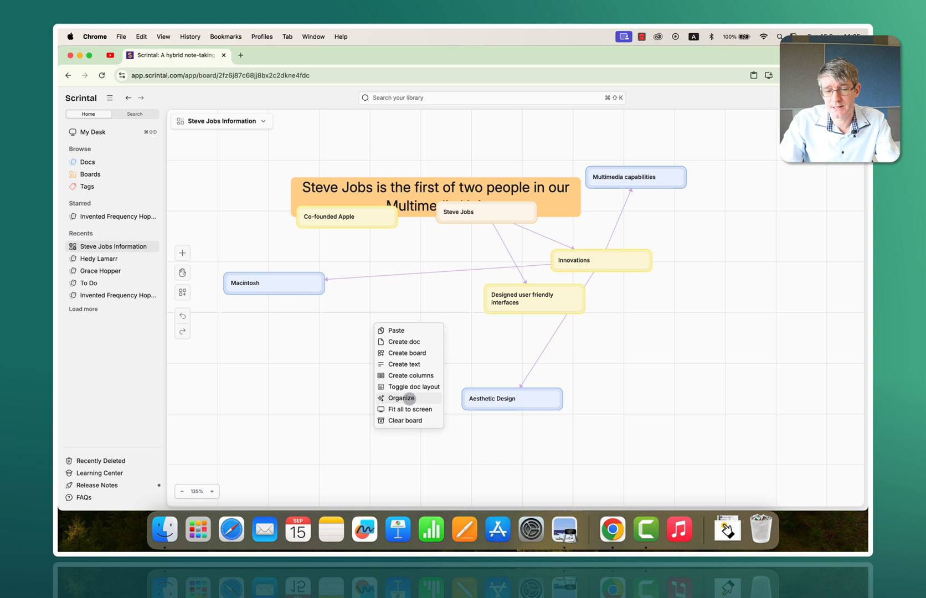
{"action": "left_click", "coordinate": [402, 398]}
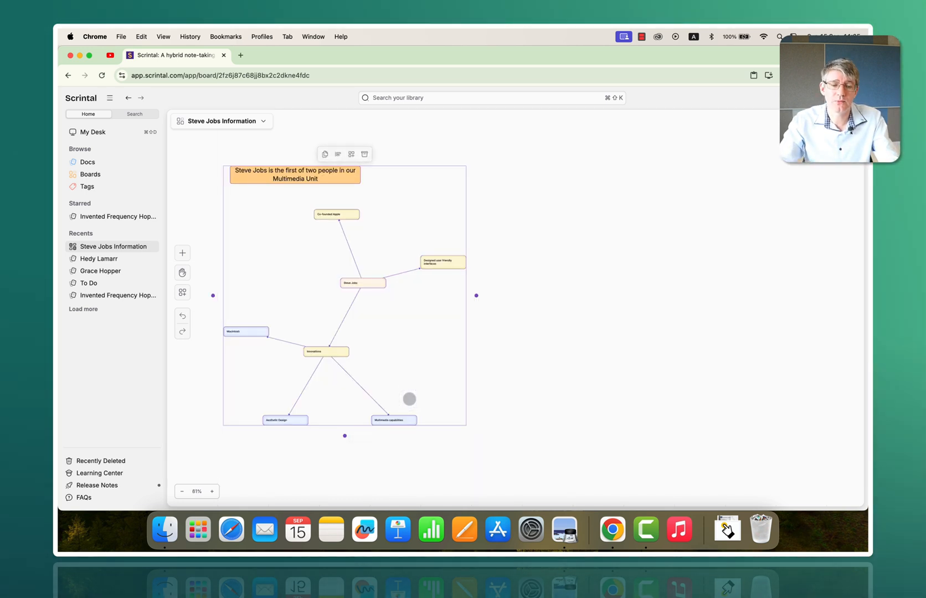
{"action": "right_click", "coordinate": [409, 399]}
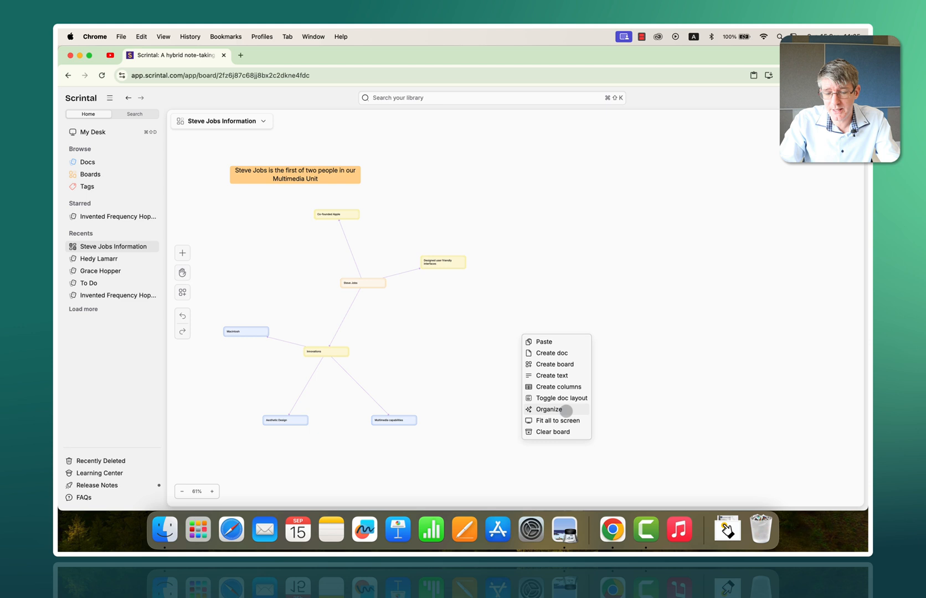
{"action": "left_click", "coordinate": [547, 409]}
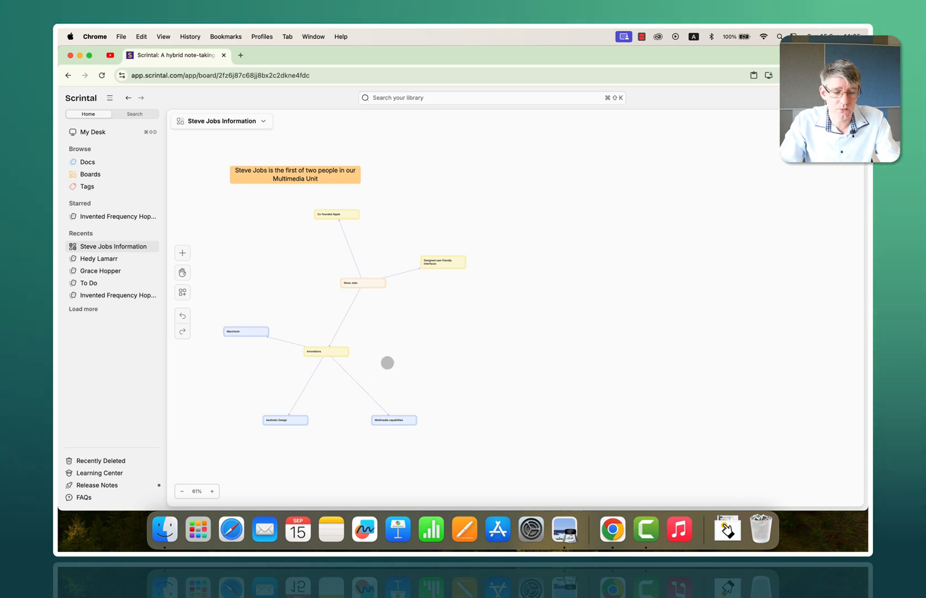
From the Boards list, open Hedy Lamarr and expand its links and backlinks panel.
{"action": "left_click", "coordinate": [89, 174]}
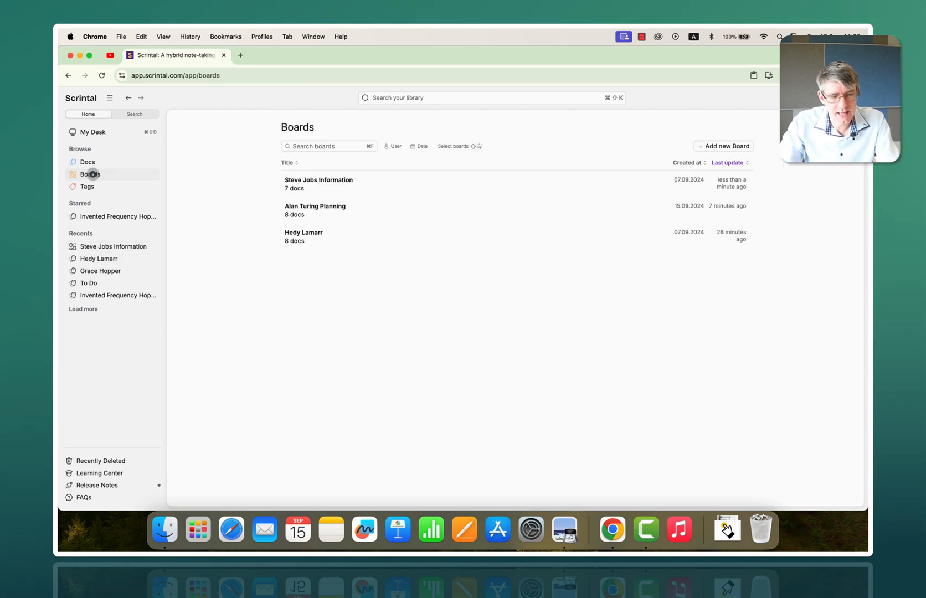
{"action": "left_click", "coordinate": [303, 231]}
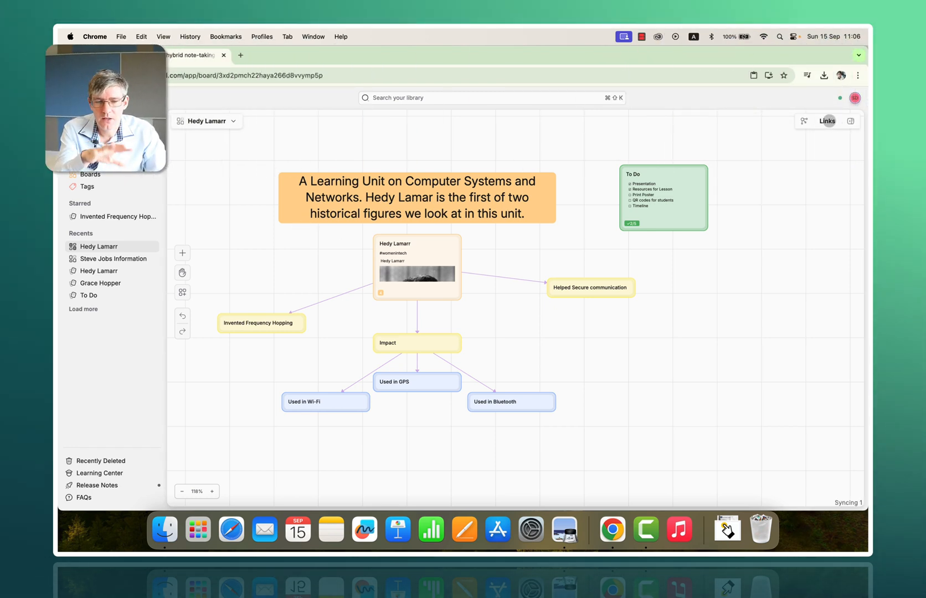
{"action": "left_click", "coordinate": [826, 121]}
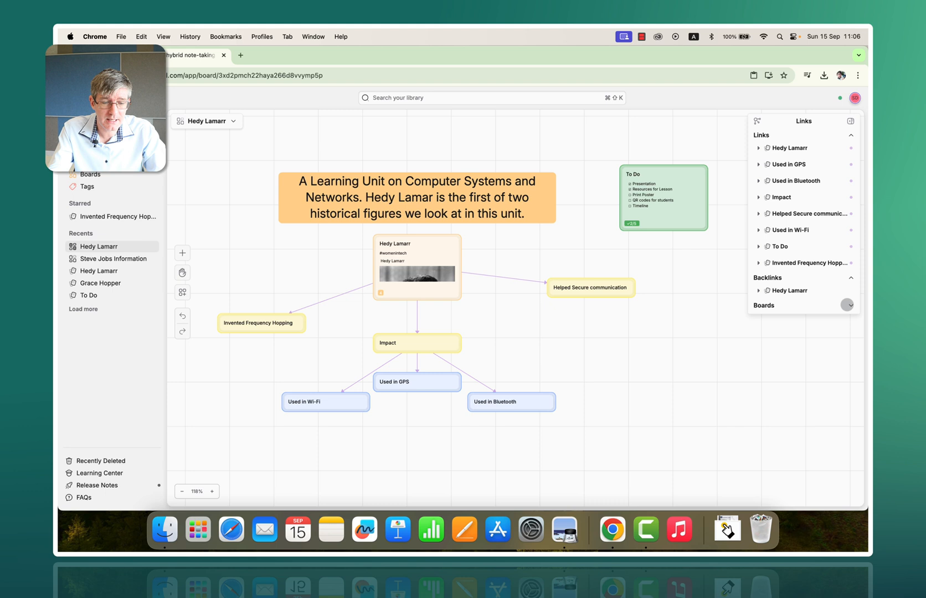
{"action": "left_click", "coordinate": [850, 306]}
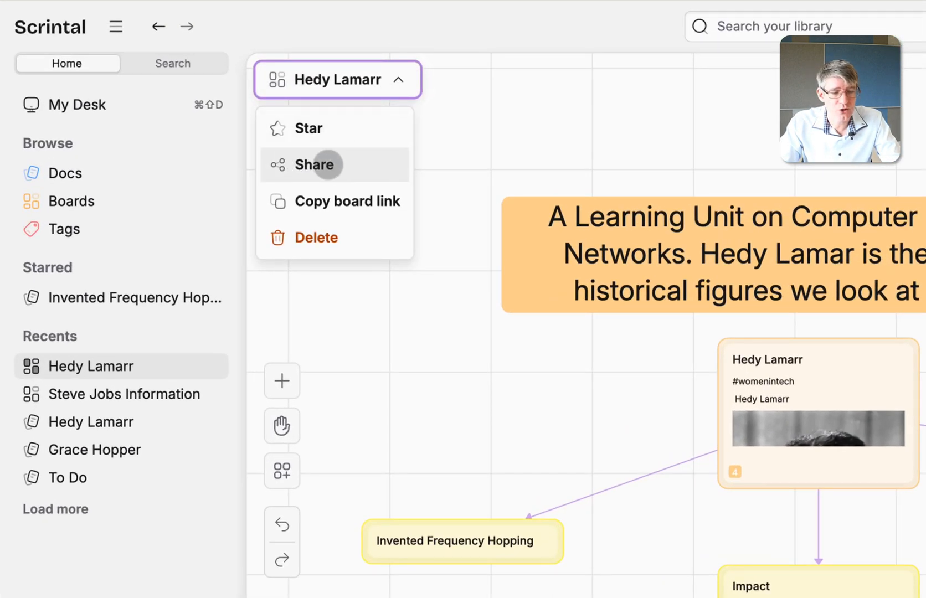
{"action": "left_click", "coordinate": [316, 164]}
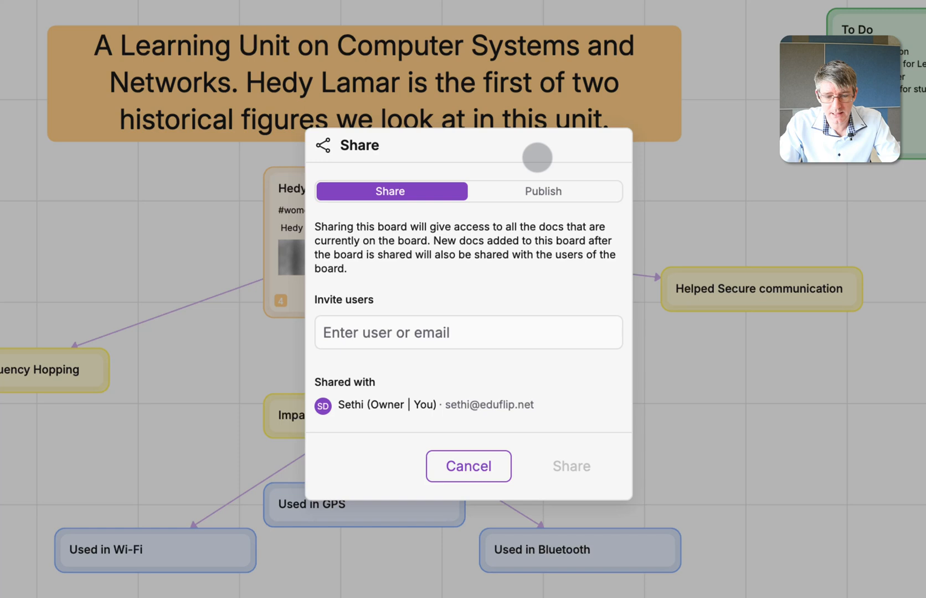
{"action": "left_click", "coordinate": [541, 191]}
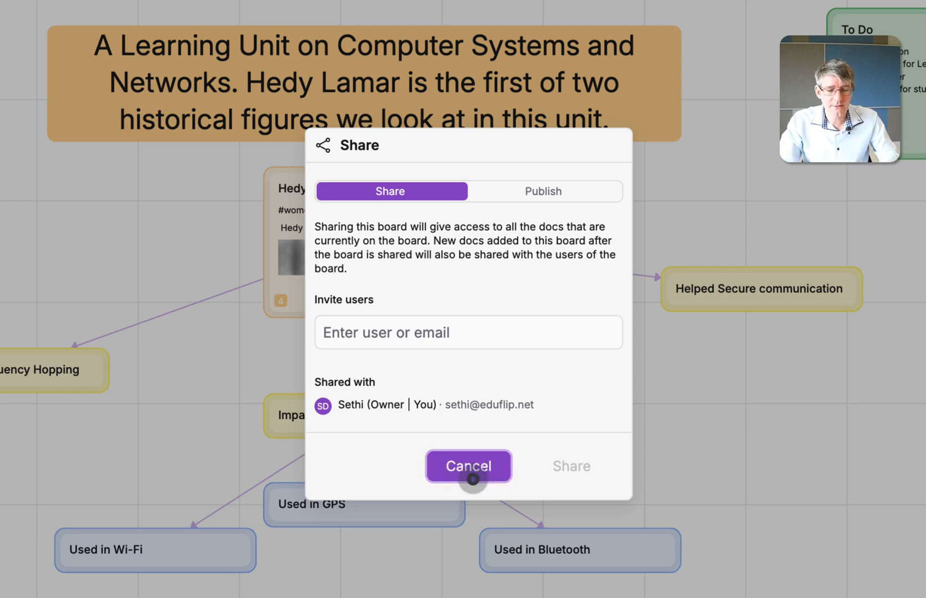
{"action": "left_click", "coordinate": [468, 466]}
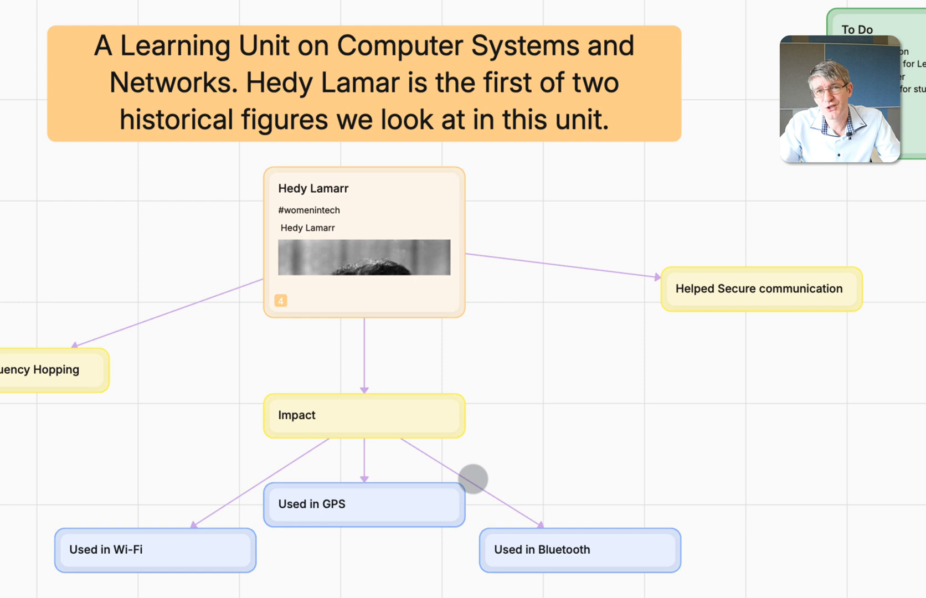